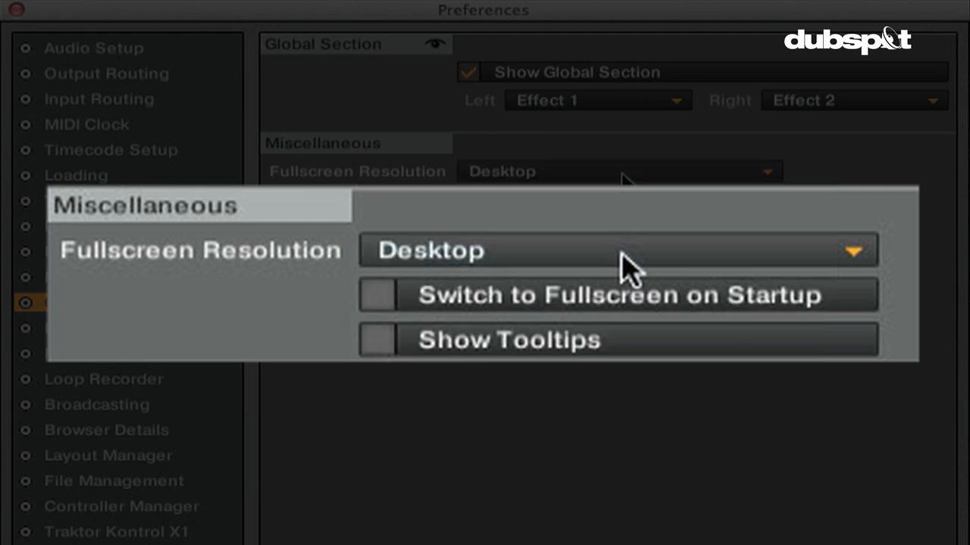
Enable Switch to Fullscreen on Startup, keeping the Desktop fullscreen resolution.
click(617, 251)
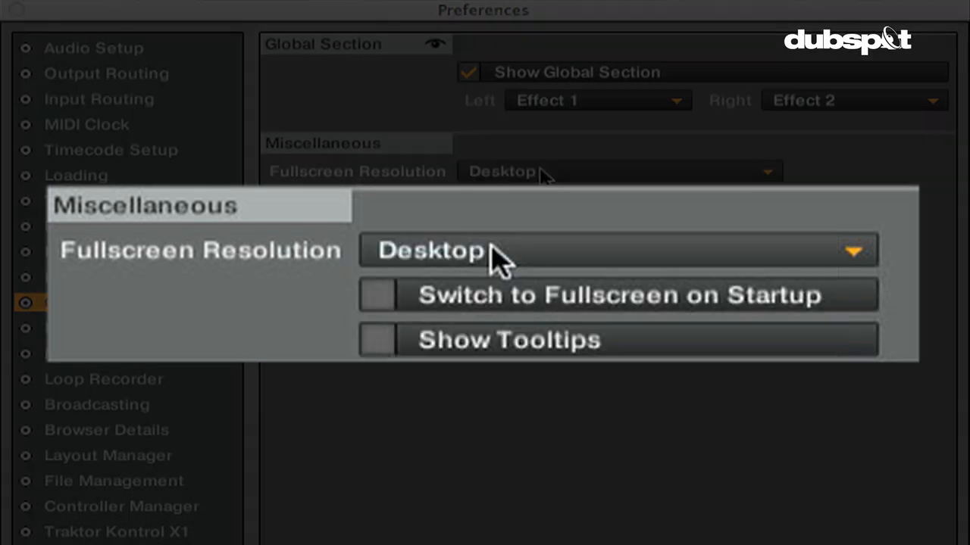
click(378, 295)
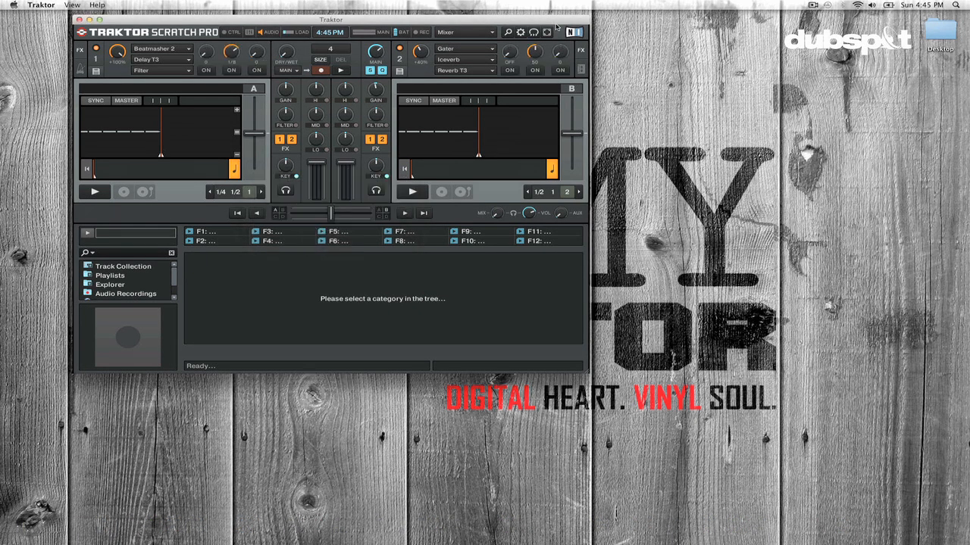
click(566, 31)
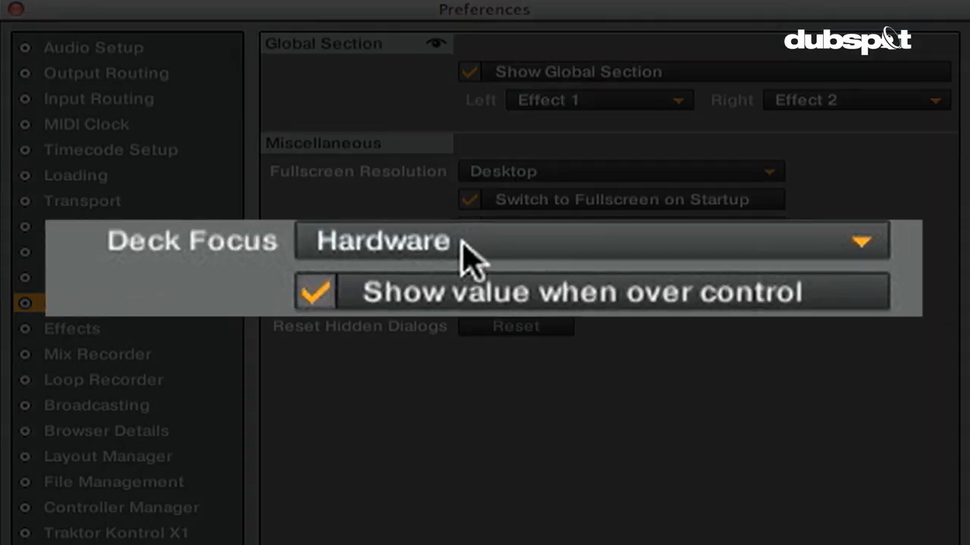
Tick a Global Settings option, then reset hidden dialogs so they reappear.
click(470, 243)
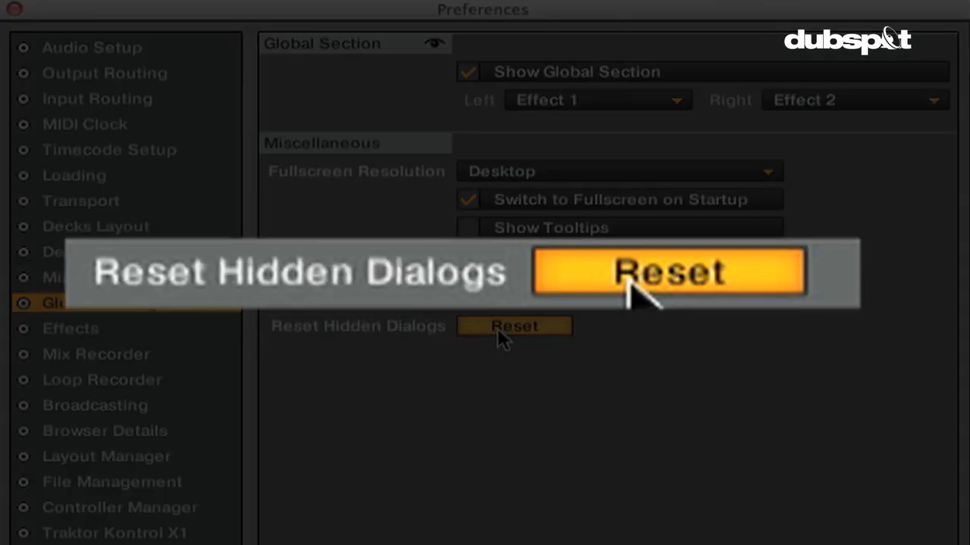
click(513, 326)
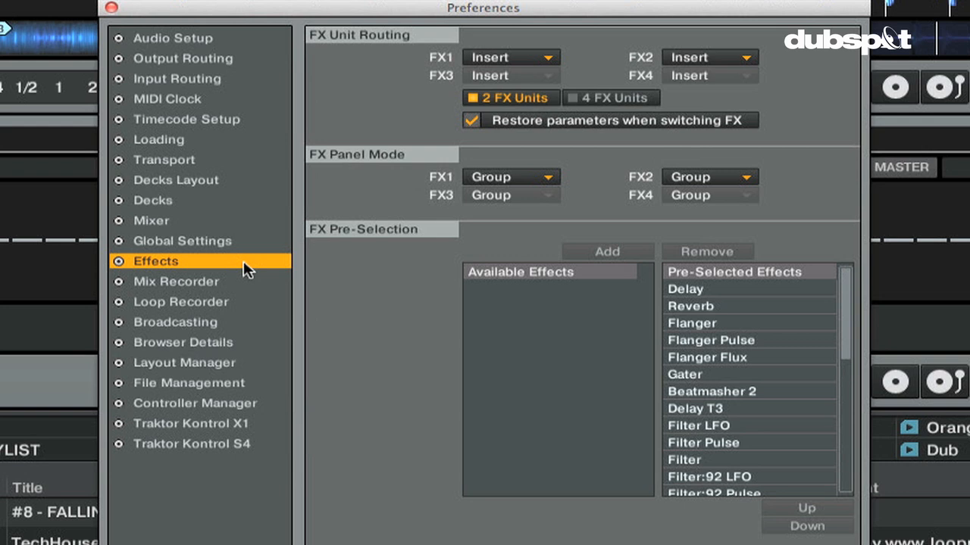
mouse_move(524, 68)
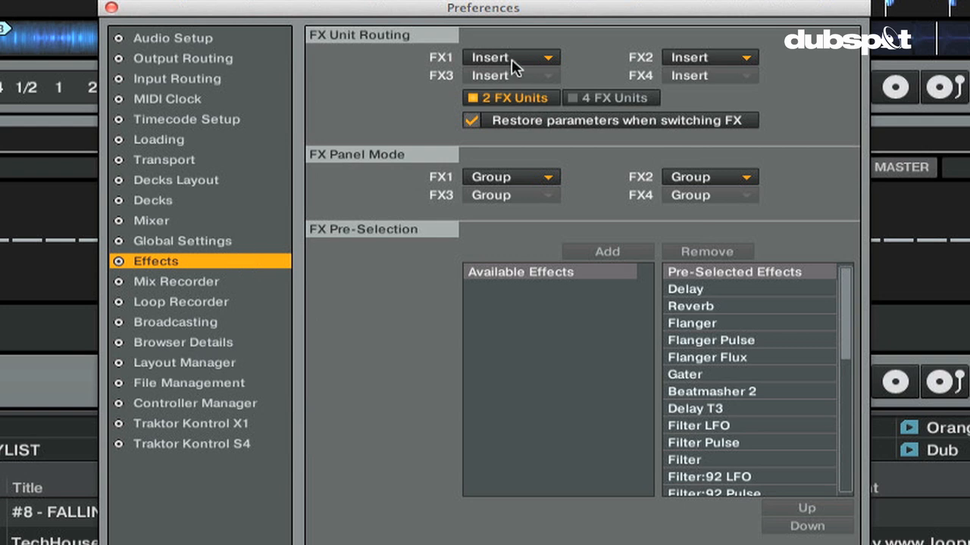
mouse_move(553, 66)
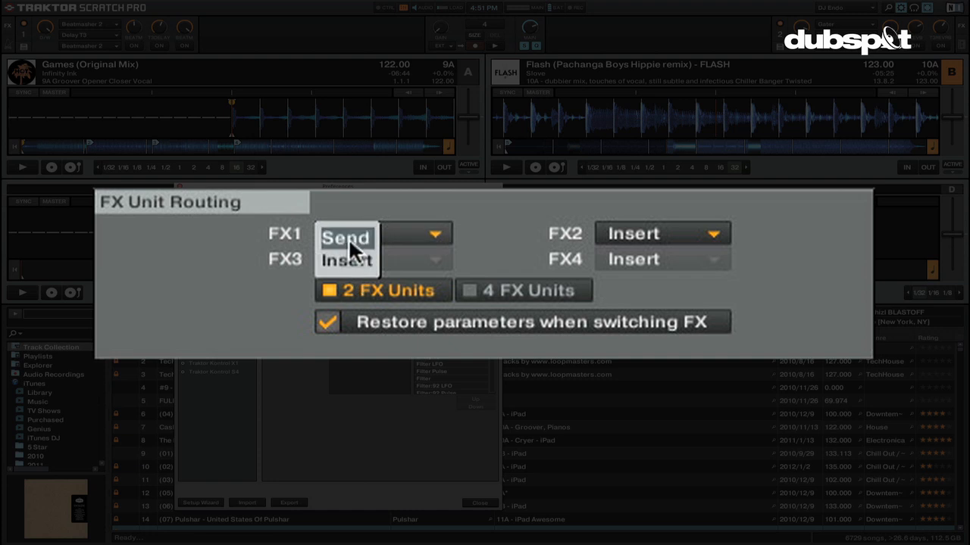
Try Send routing for FX1, then restore Insert routing and two FX units.
click(347, 237)
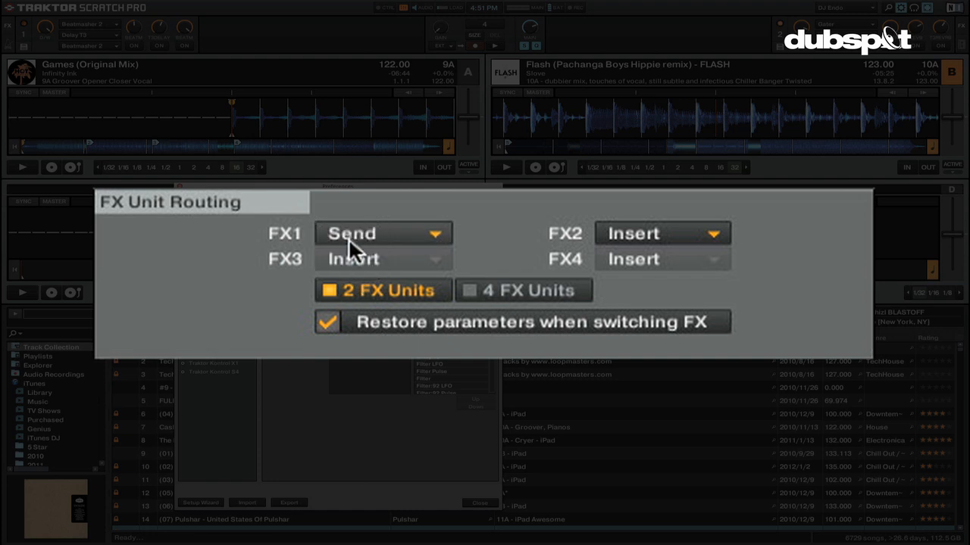
mouse_move(403, 273)
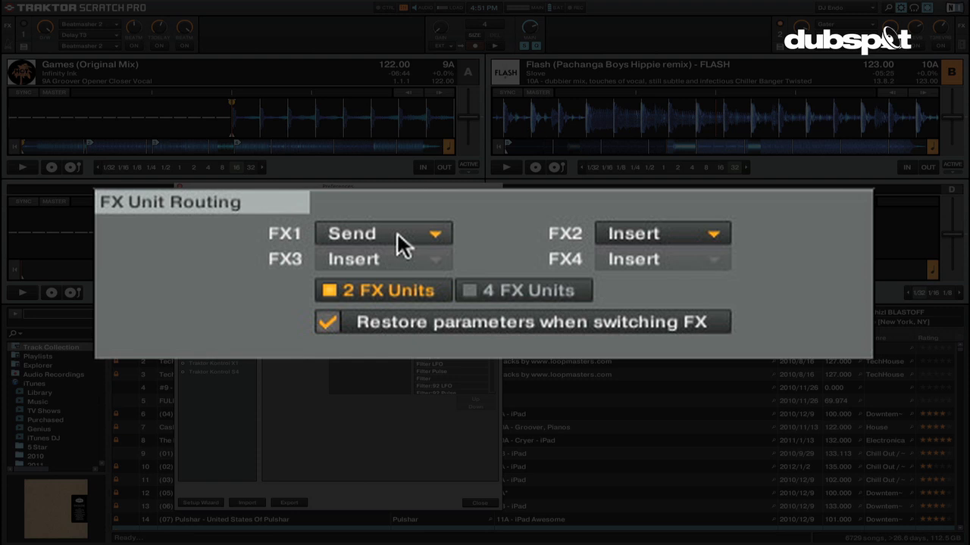
click(383, 234)
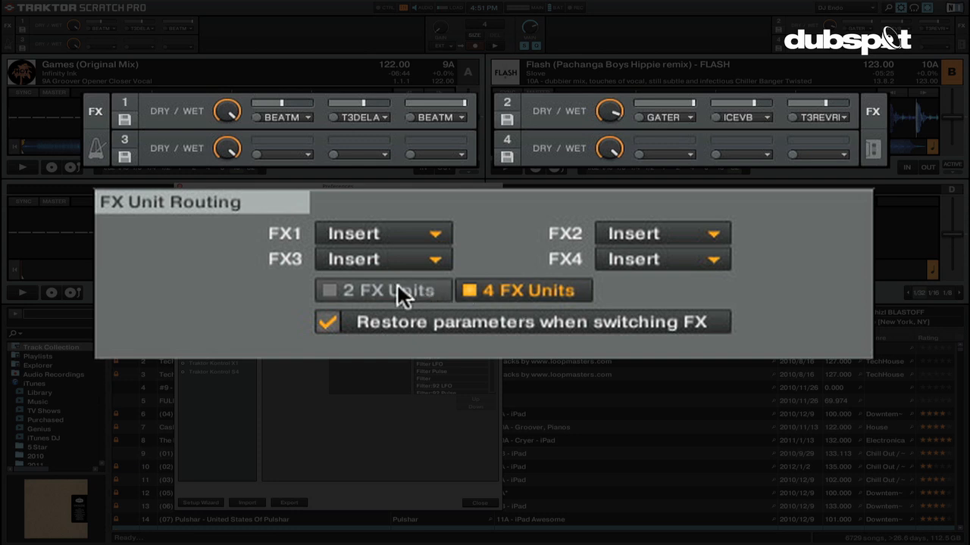
click(383, 290)
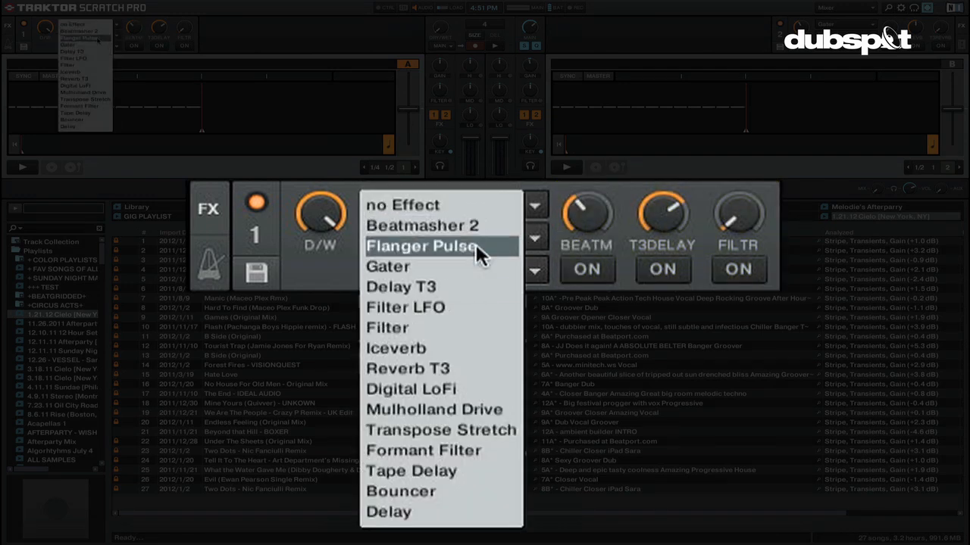
click(423, 225)
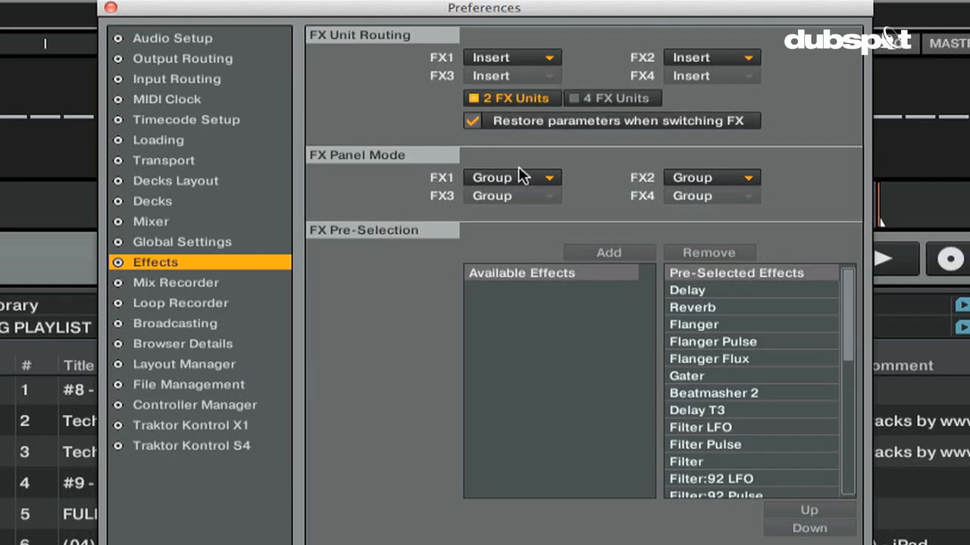
Change the FX1 panel mode from Group to Single.
click(548, 178)
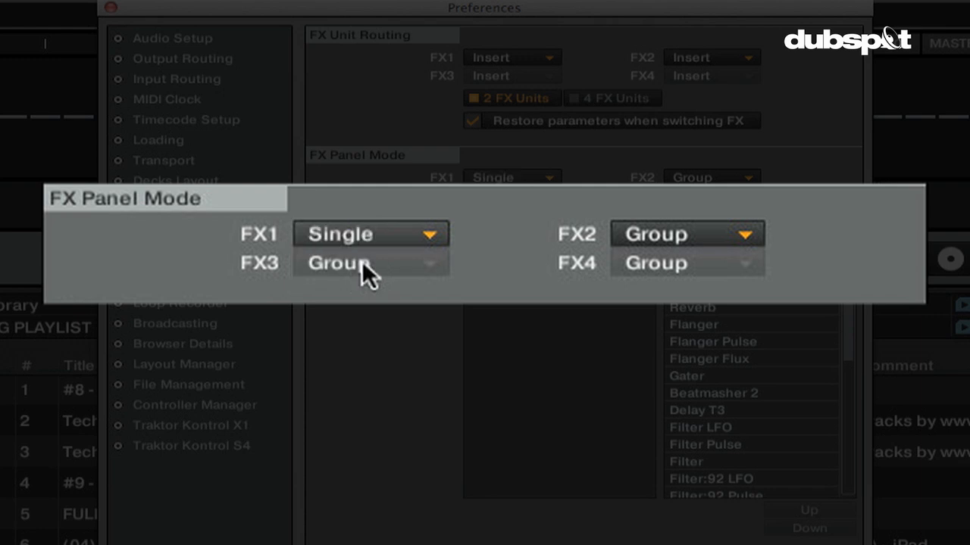
click(367, 234)
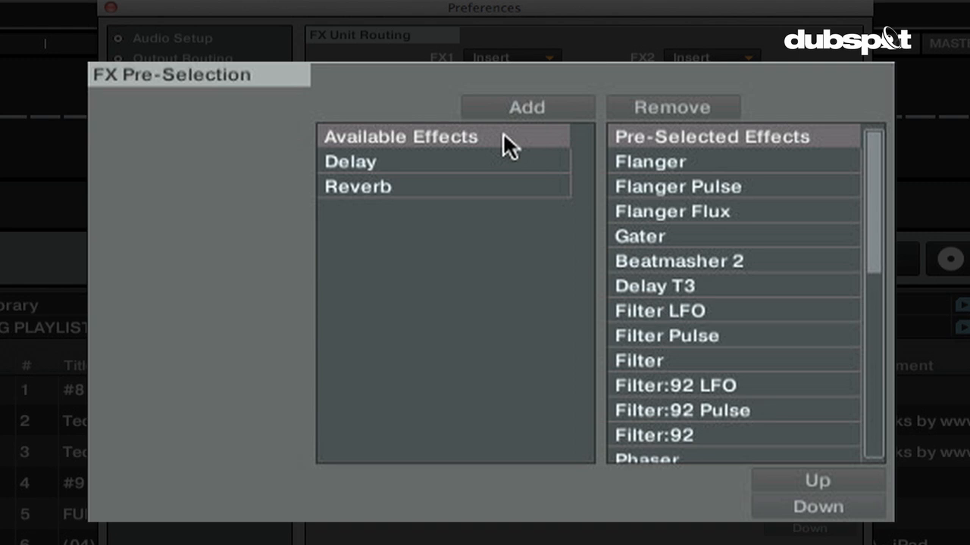
Add Reverb and Delay to the pre-selected effects list.
click(357, 185)
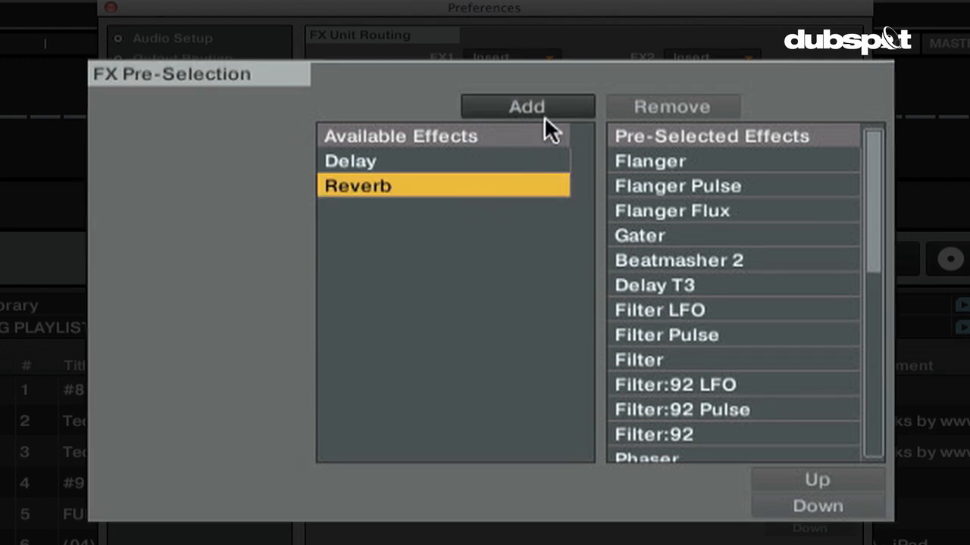
click(526, 105)
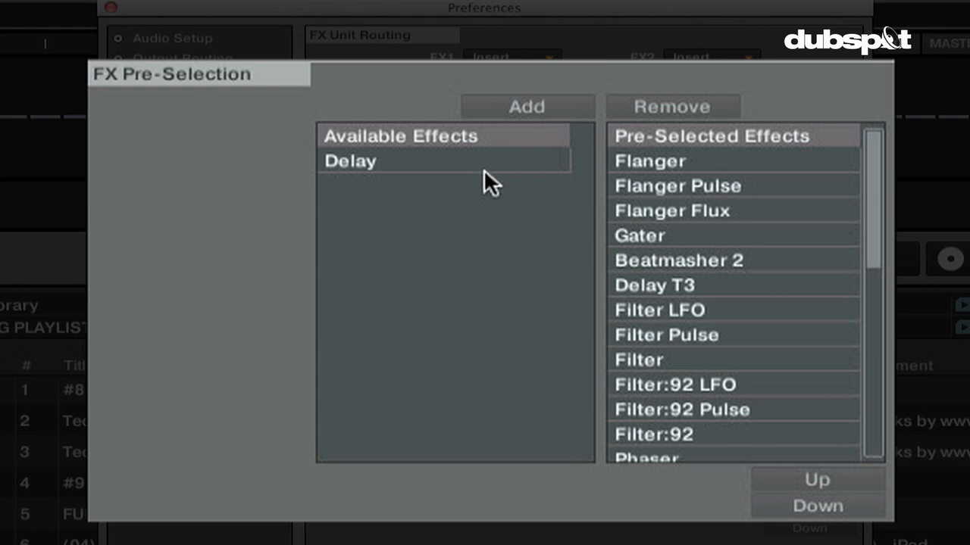
click(526, 106)
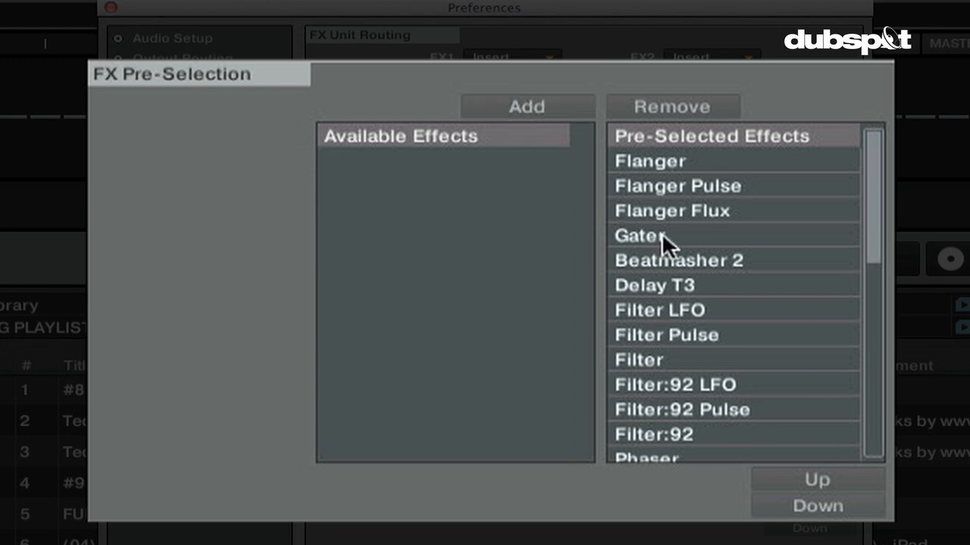
mouse_move(703, 347)
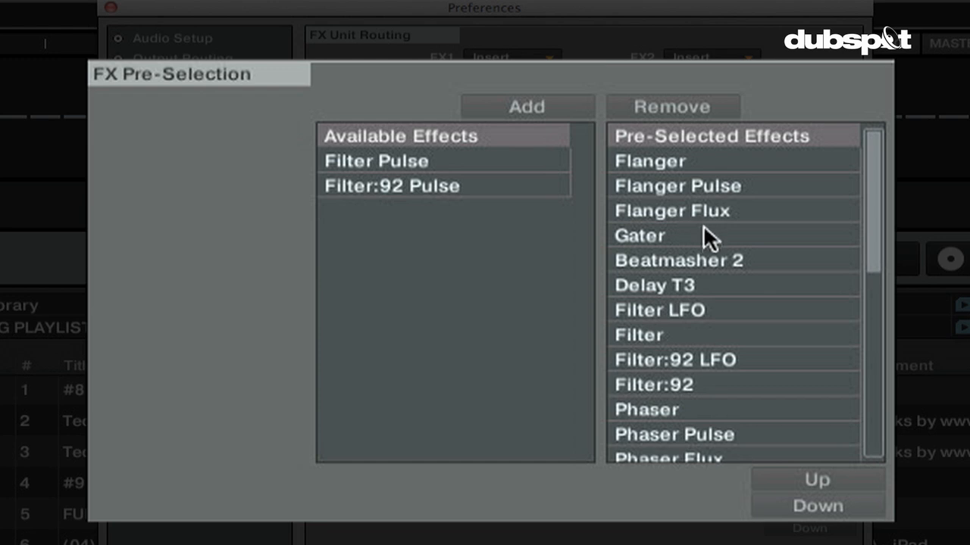
Move Beatmasher 2 to the top of the pre-selected effects.
click(679, 260)
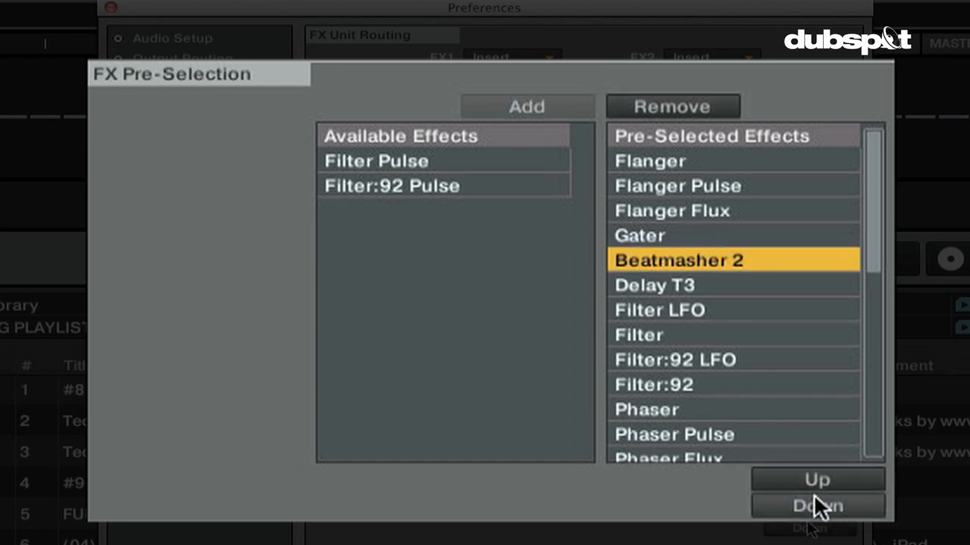
click(816, 479)
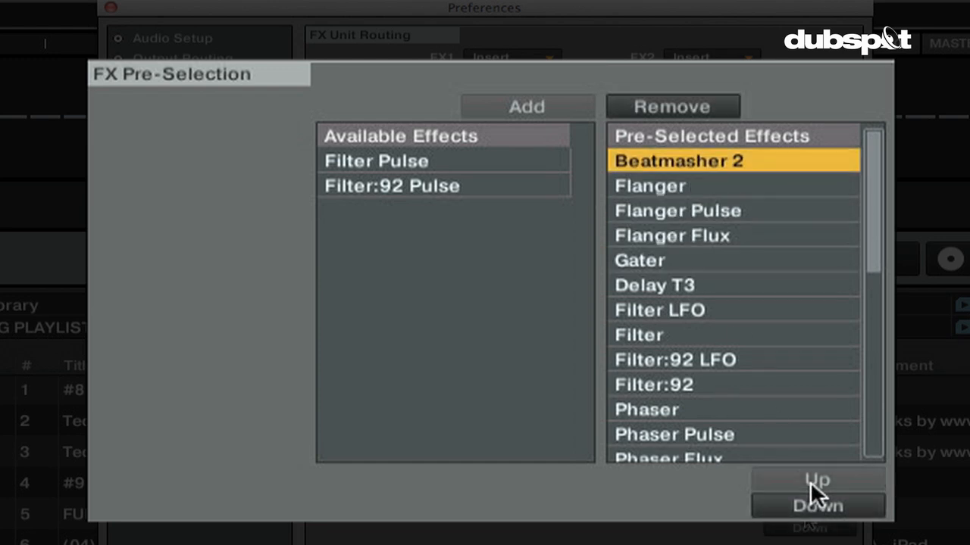
click(813, 504)
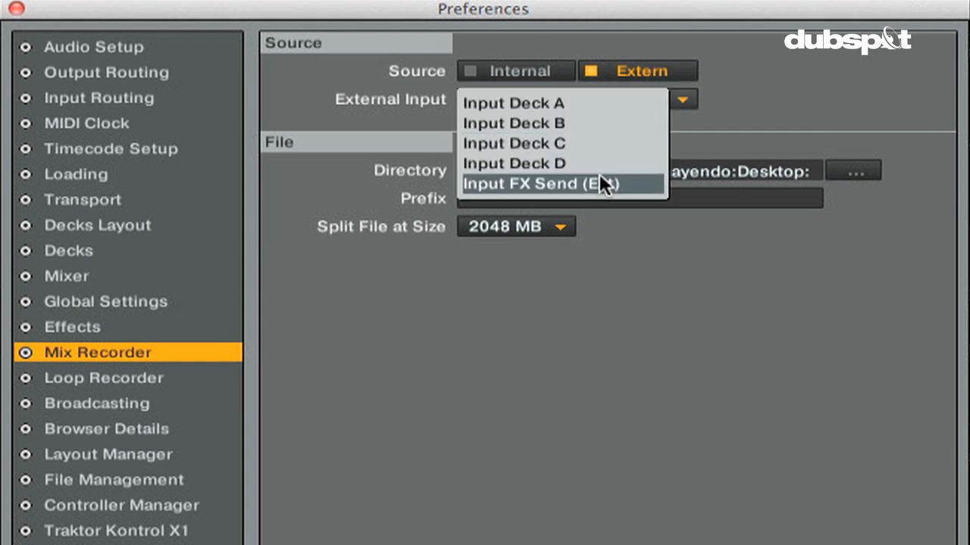
Set the Mix Recorder source to Extern with Input FX Send (Ext).
click(565, 184)
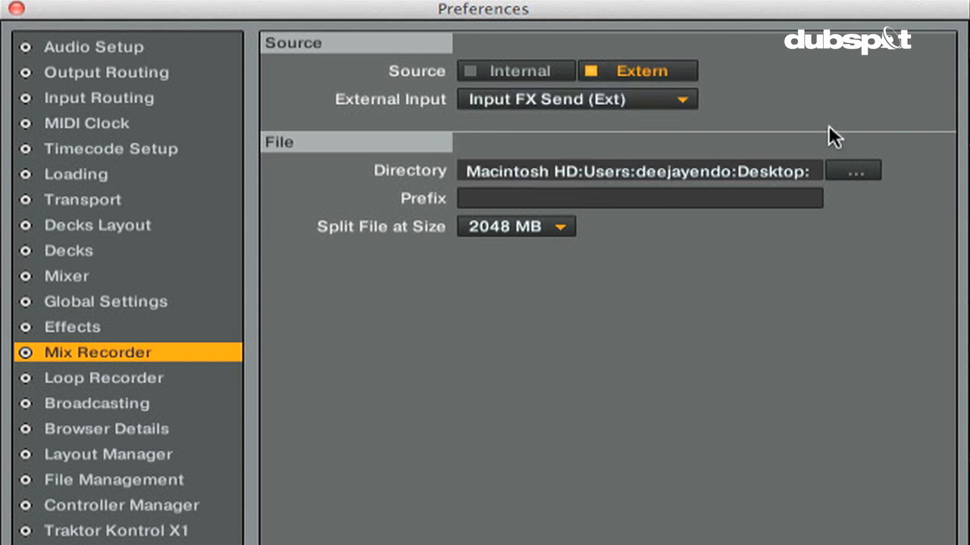
mouse_move(843, 135)
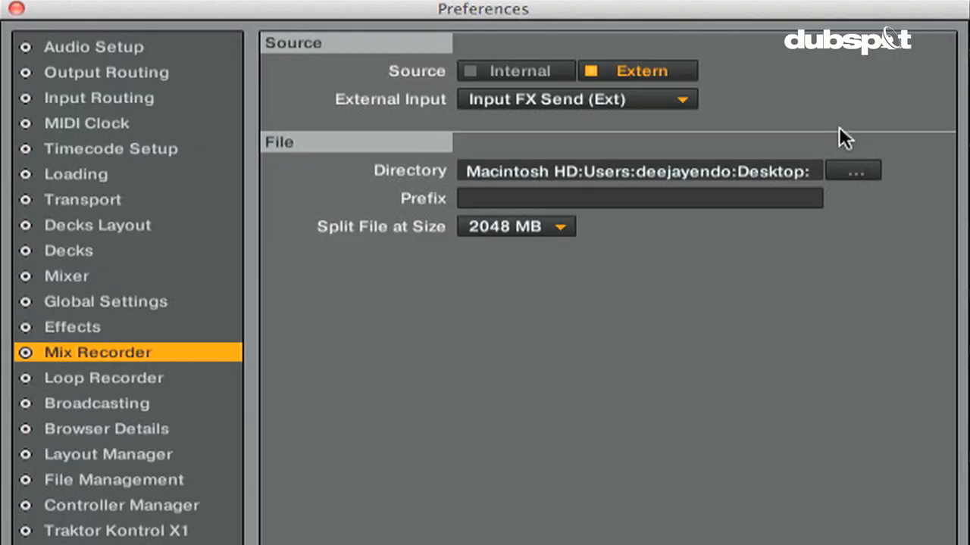
click(515, 71)
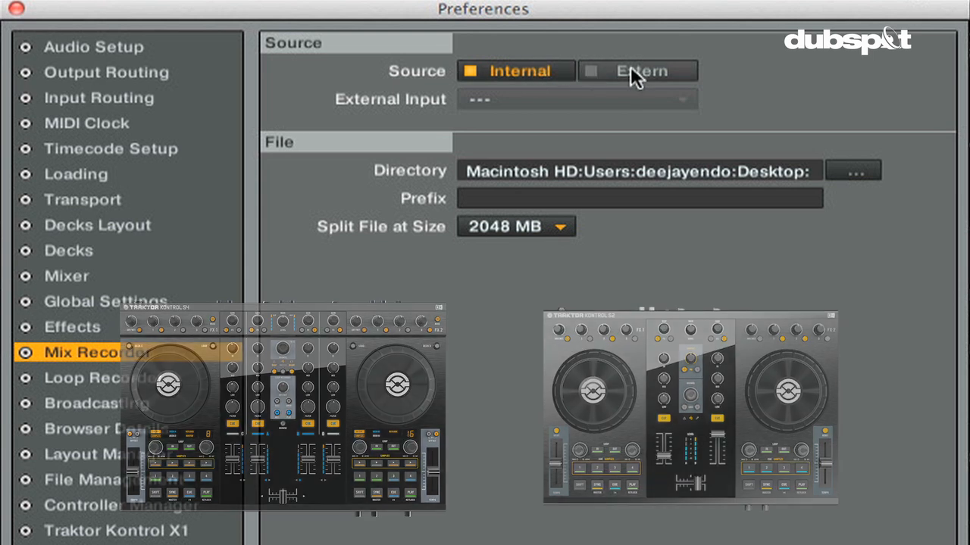
click(637, 70)
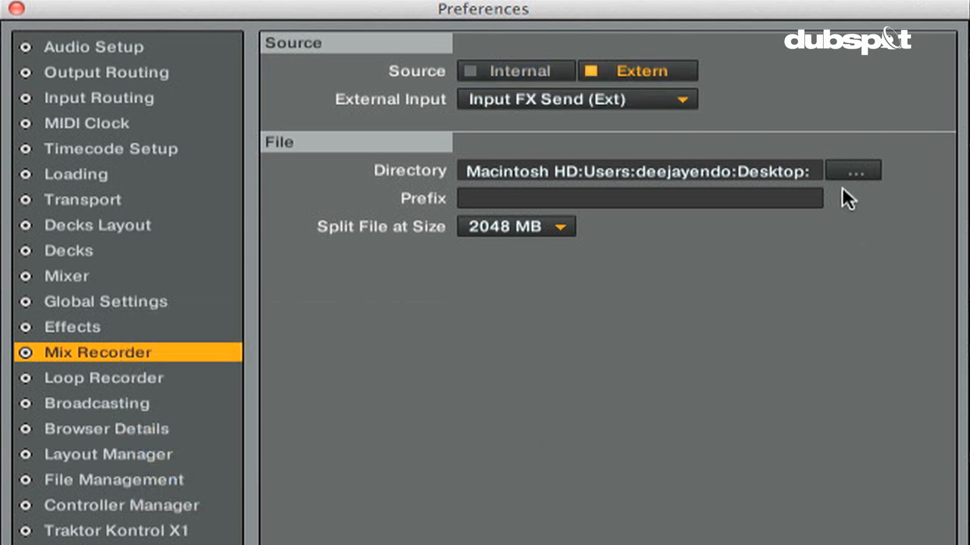
Choose Desktop as the recording folder and try a 700 MB split size.
click(853, 170)
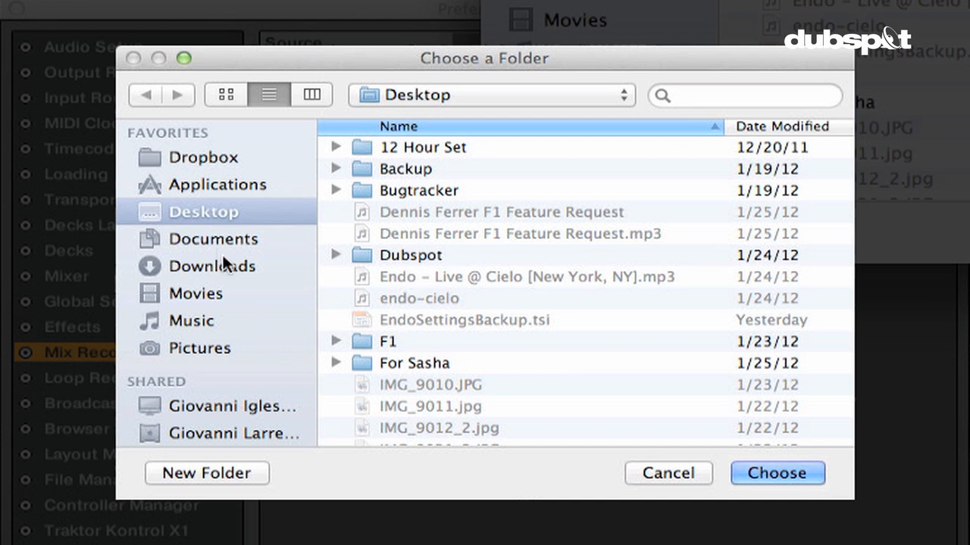
mouse_move(746, 466)
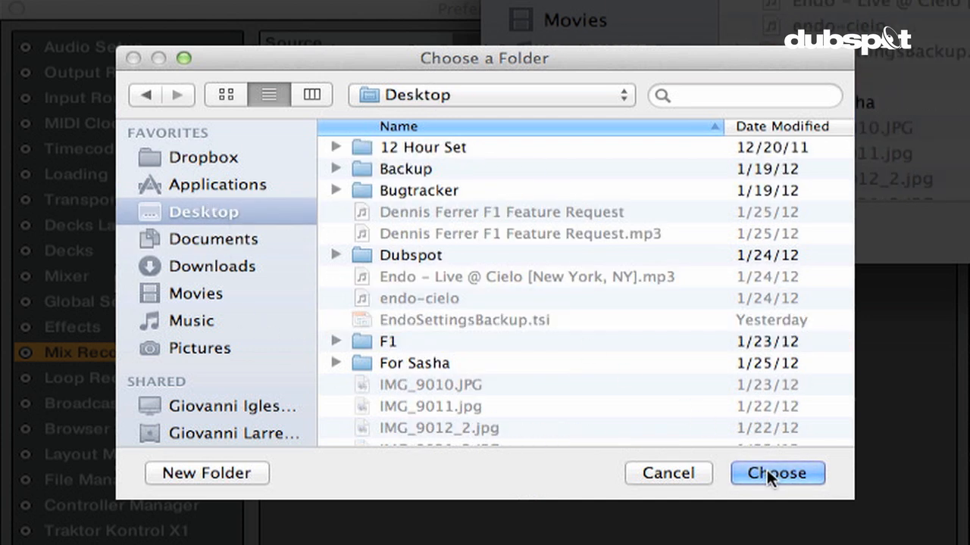
click(778, 473)
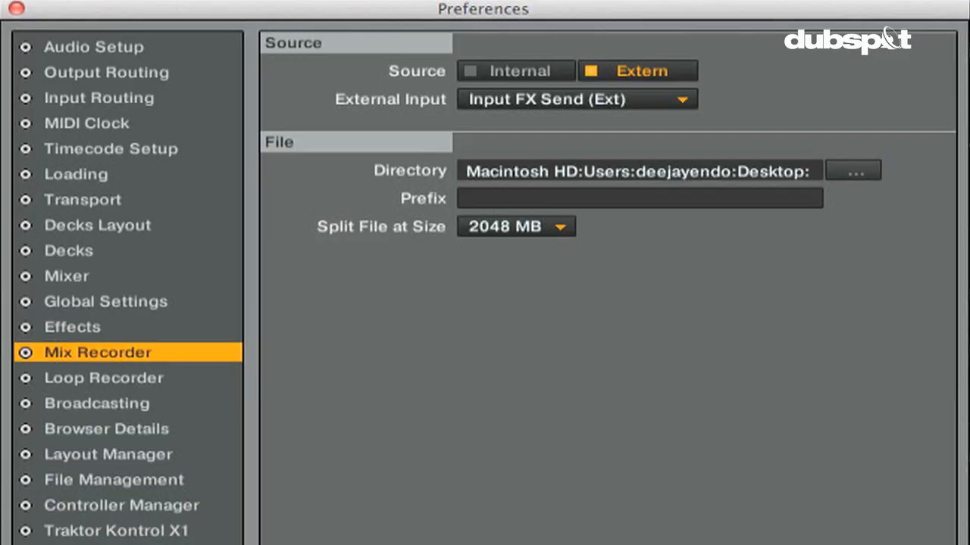
mouse_move(623, 229)
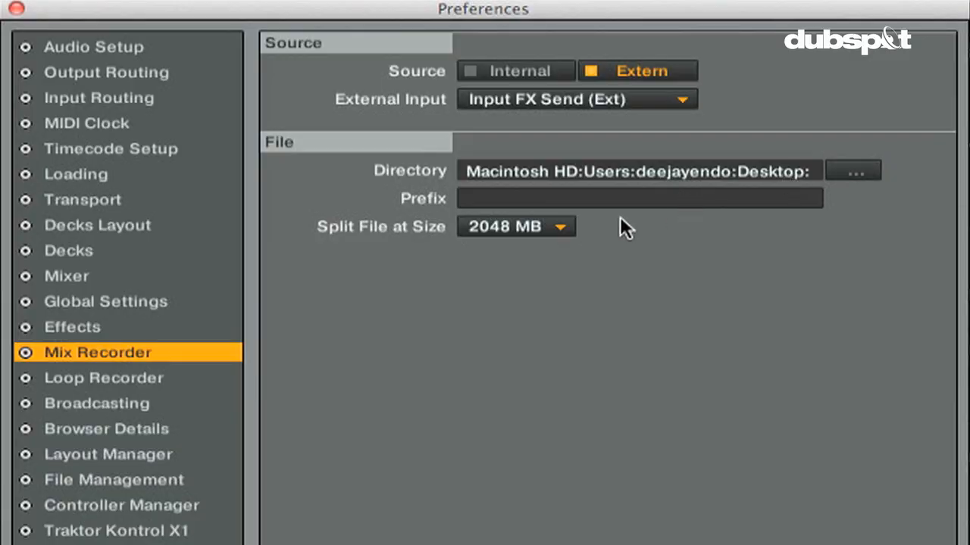
click(515, 225)
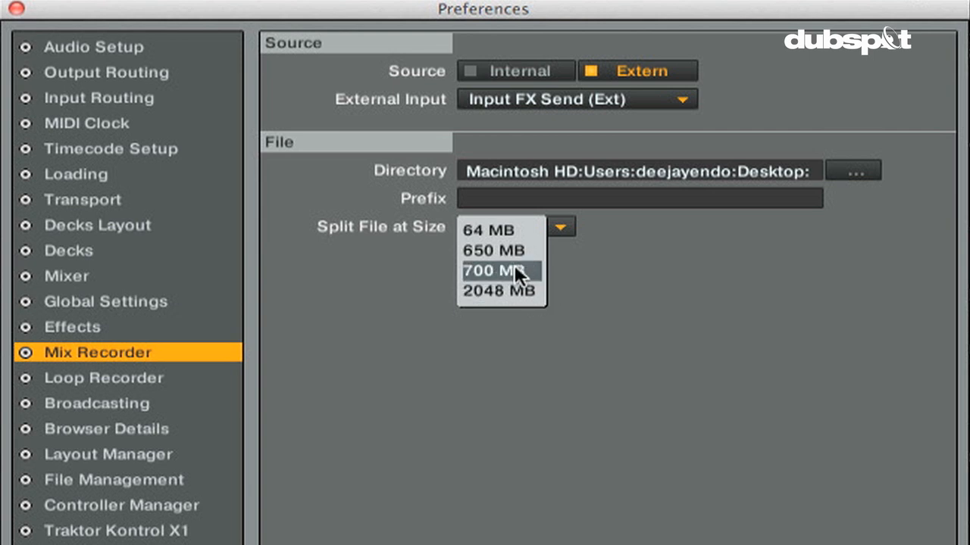
click(499, 270)
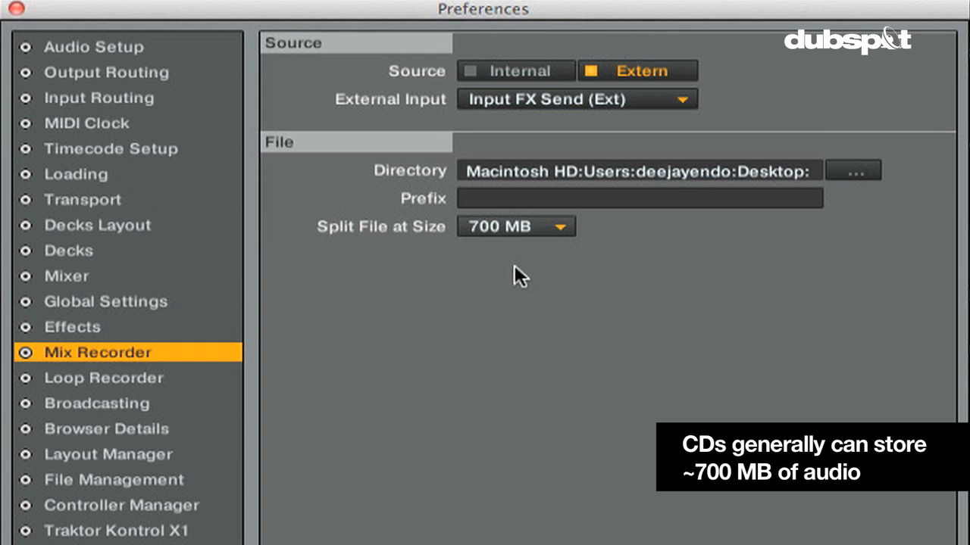
mouse_move(508, 231)
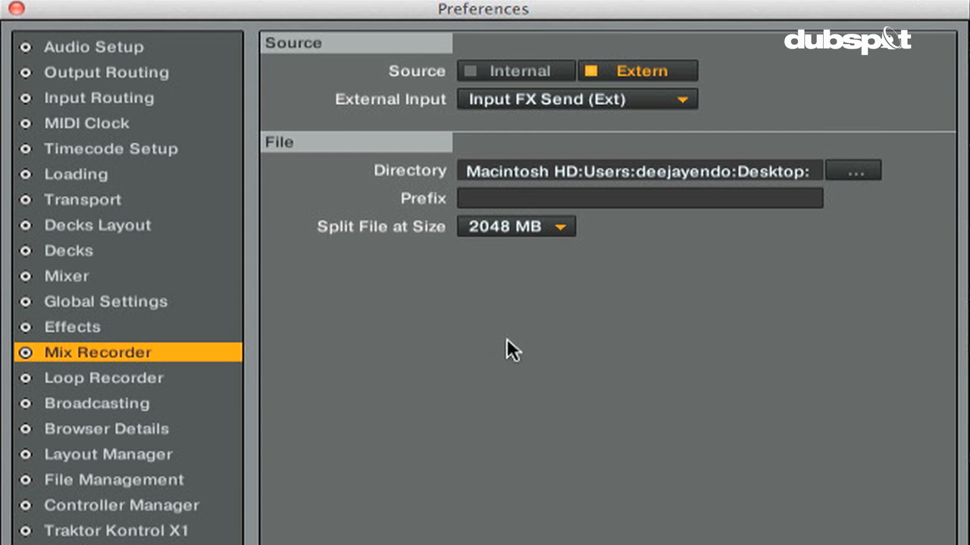
mouse_move(186, 396)
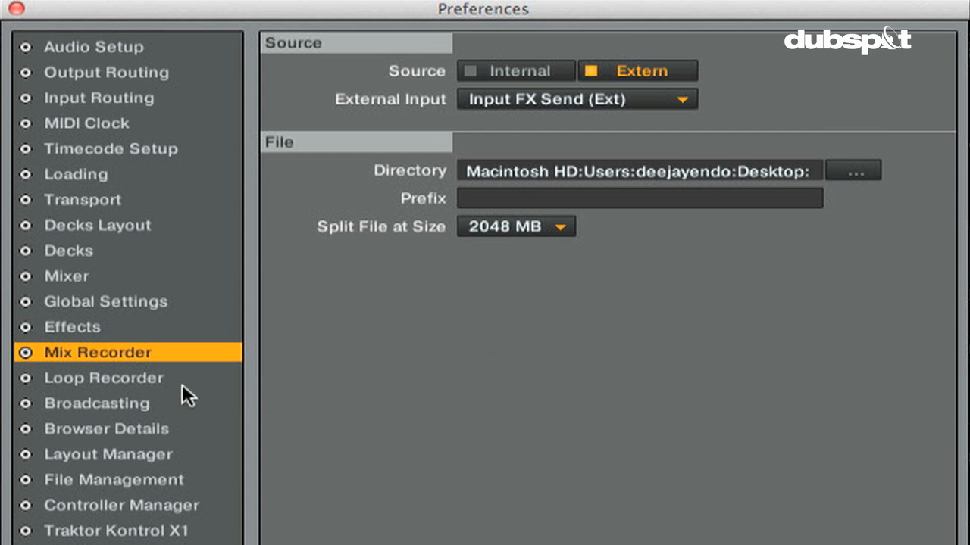
mouse_move(186, 393)
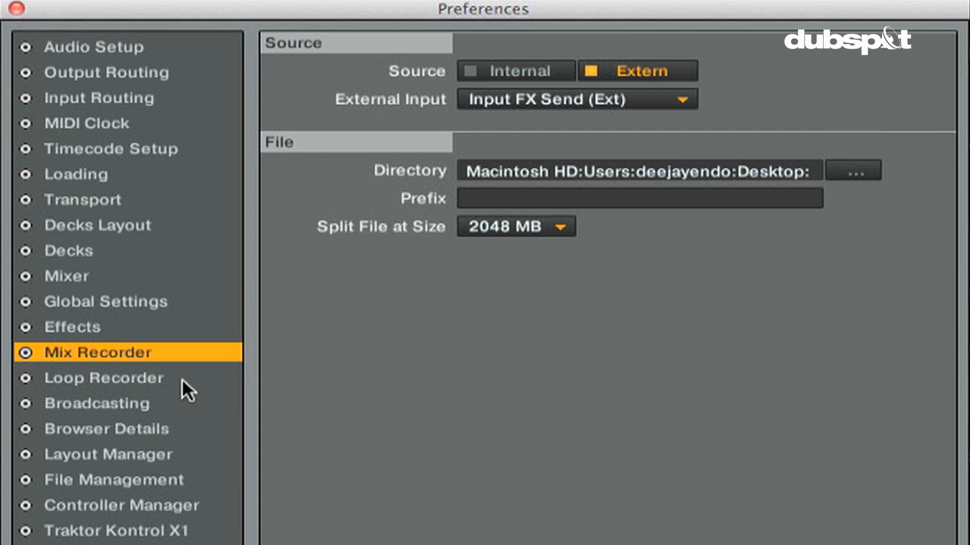
View the Loop Recorder preferences with the Rec. Latency and LoopDecay sliders.
click(104, 378)
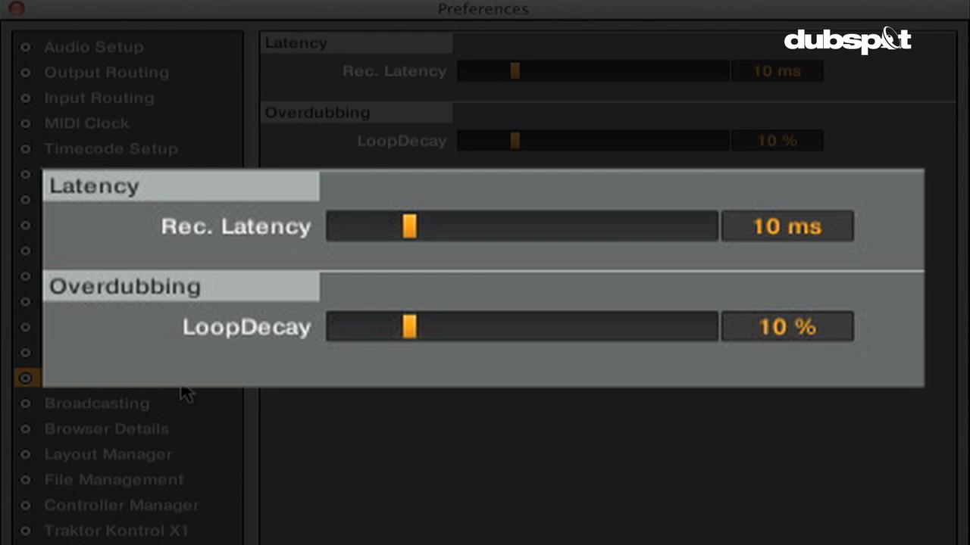
click(104, 378)
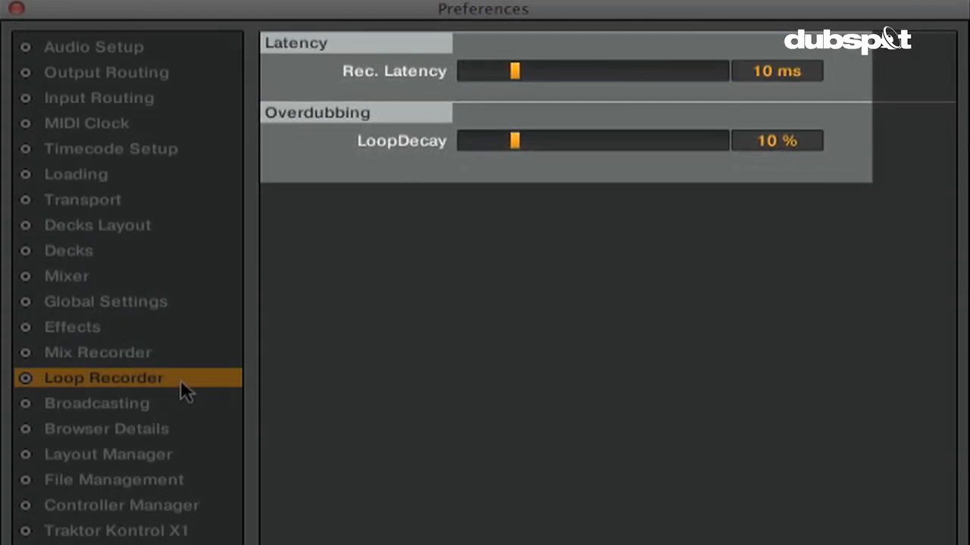
click(96, 403)
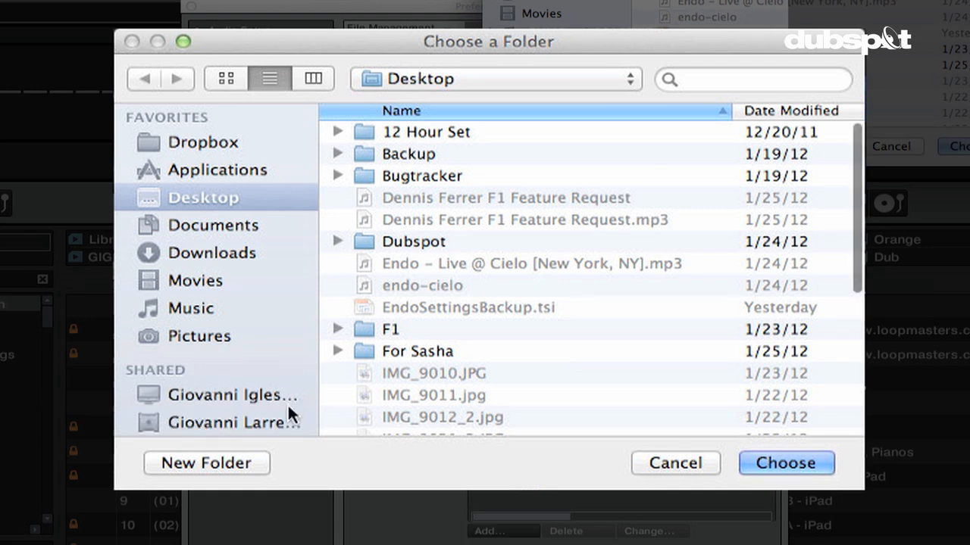
Browse Music and confirm the 2012 folder as a music folder.
click(190, 309)
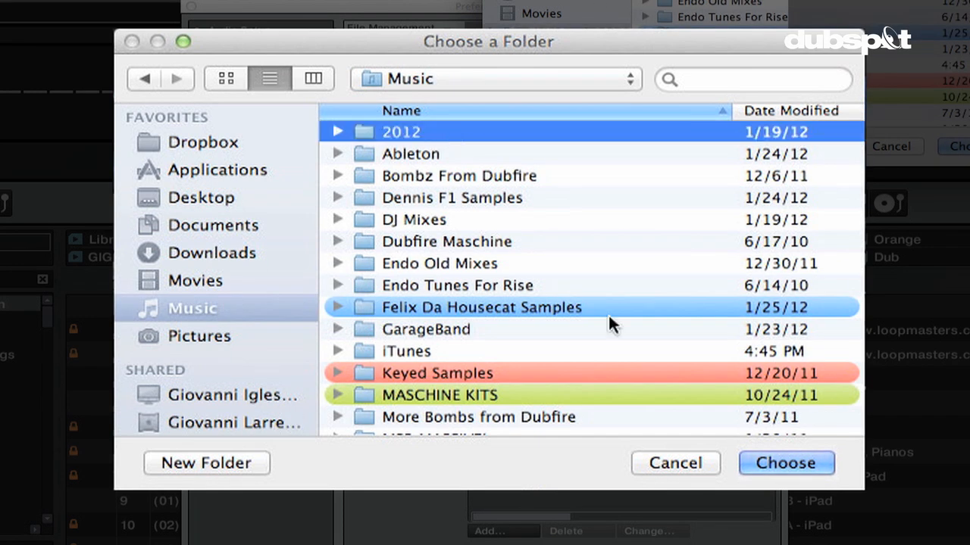
click(786, 463)
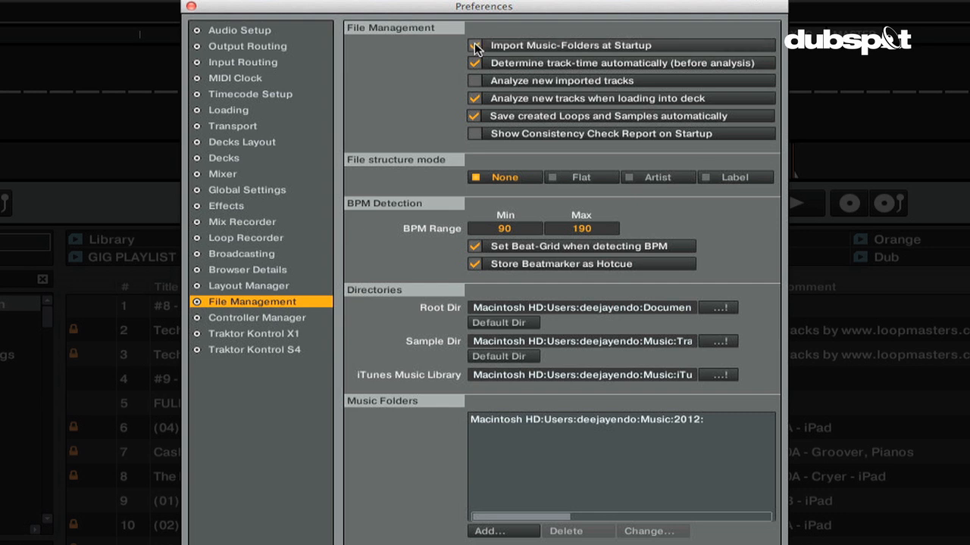
Tick Import Music-Folders at Startup and automatic track-time detection before analysis.
click(472, 44)
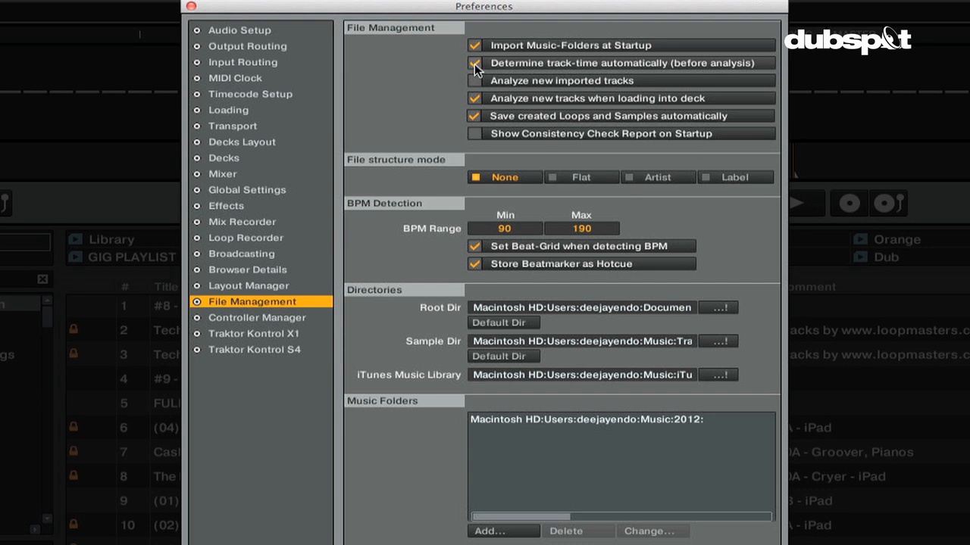
click(469, 62)
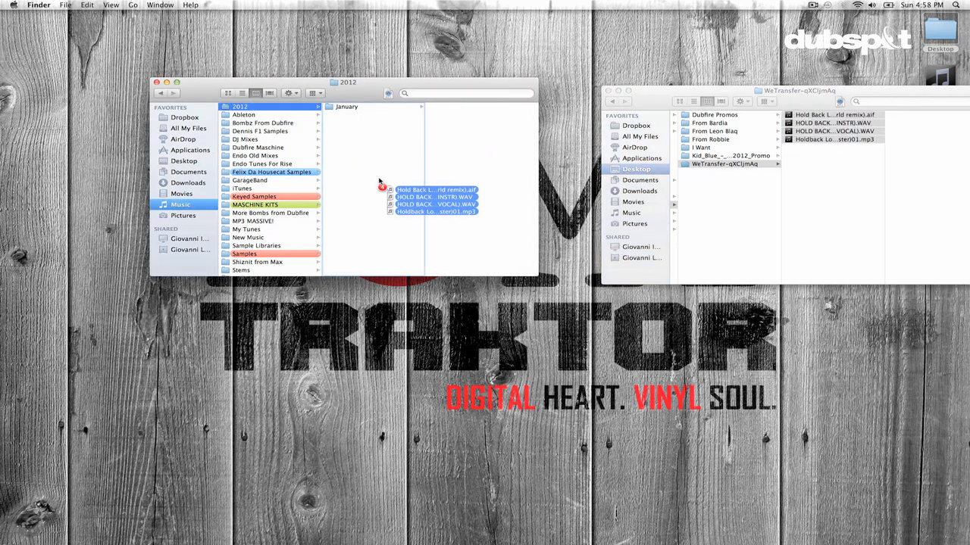
Drag the four downloaded Hold Back tracks from the WeTransfer folder into the 2012 folder.
drag(432, 200, 371, 121)
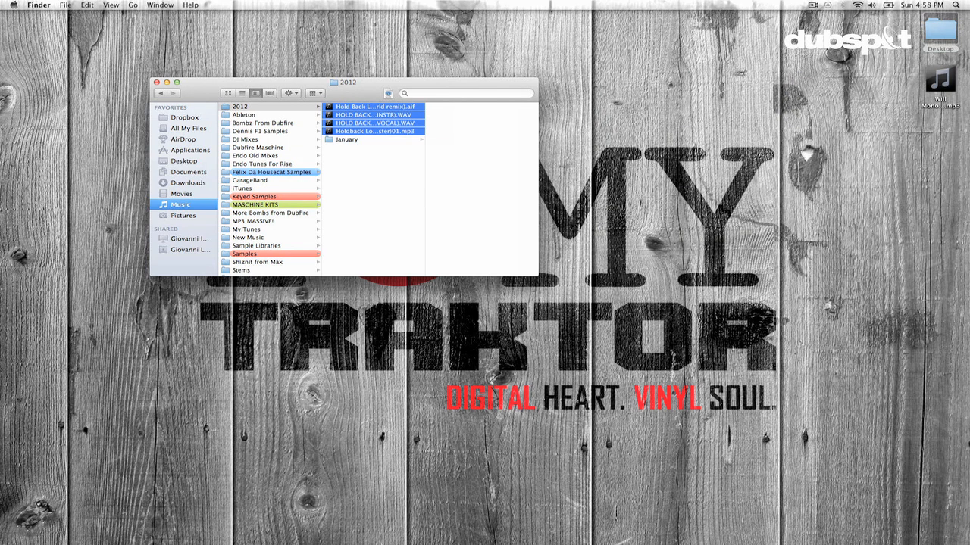
mouse_move(386, 538)
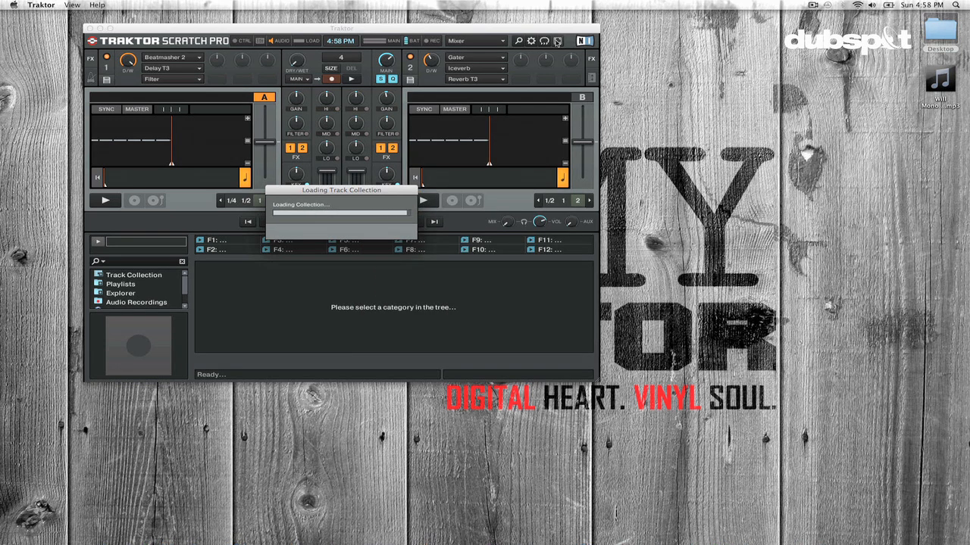
mouse_move(569, 47)
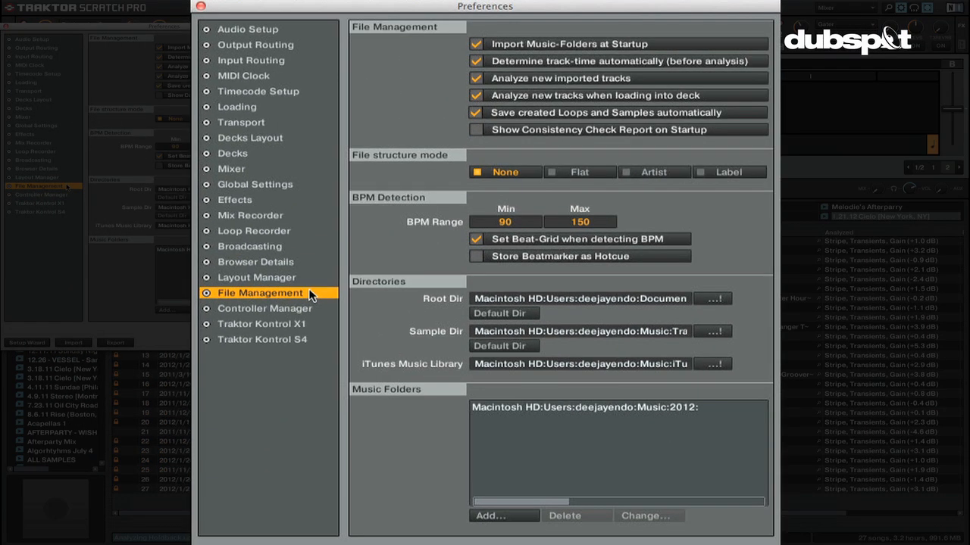
mouse_move(457, 212)
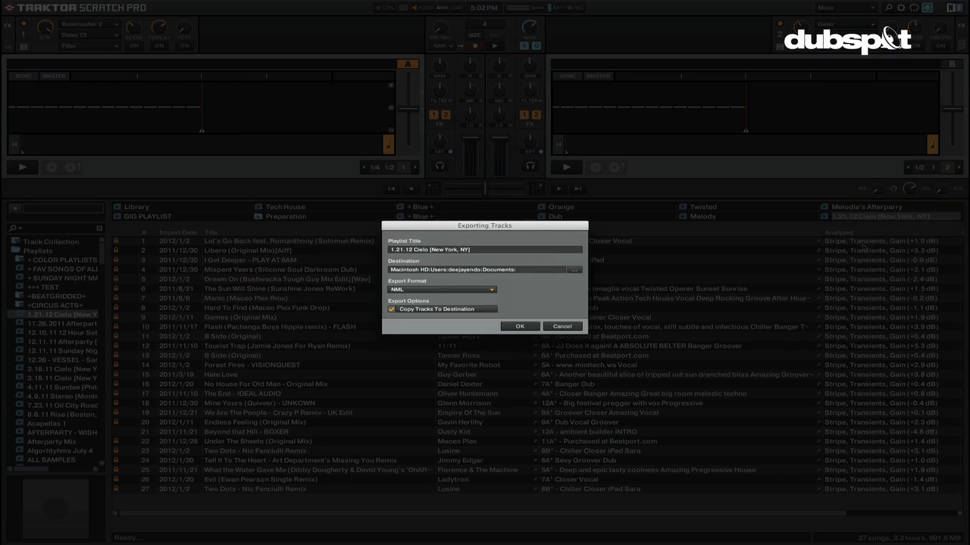
Browse to Desktop > Exported Playlist as the export destination and start a new folder.
click(573, 270)
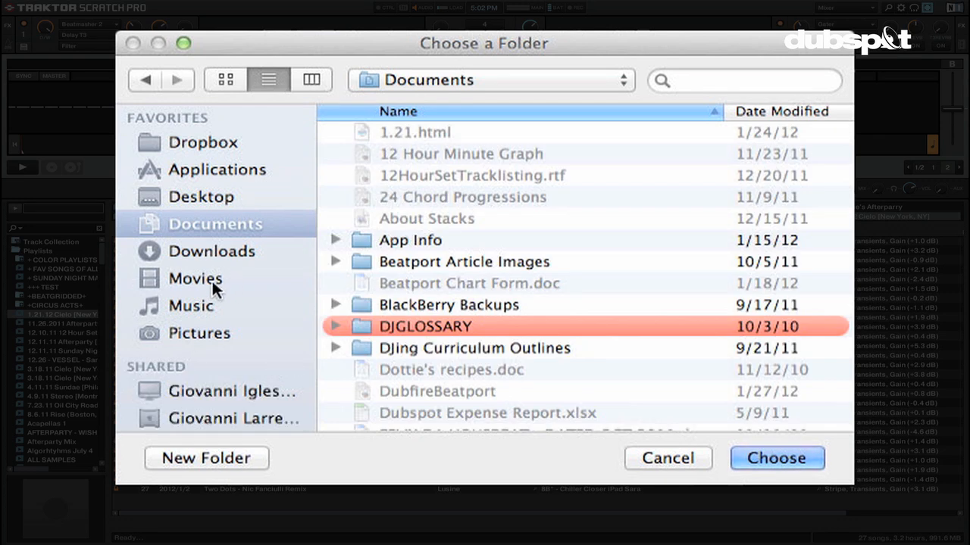
click(202, 197)
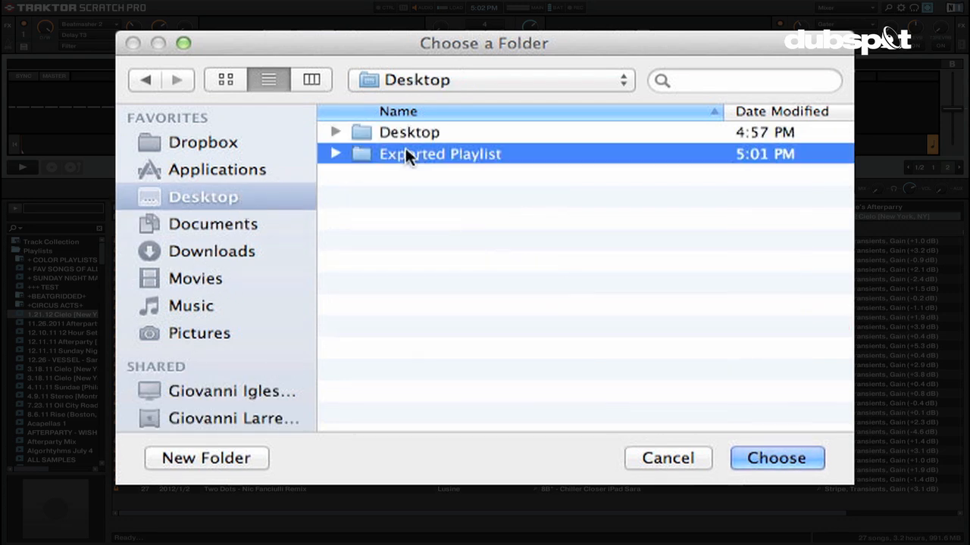
click(206, 458)
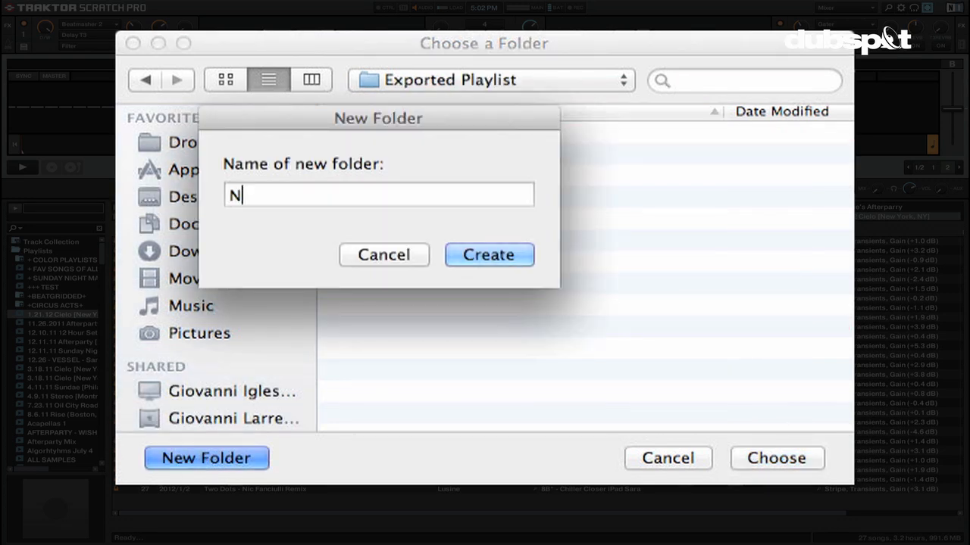
click(383, 255)
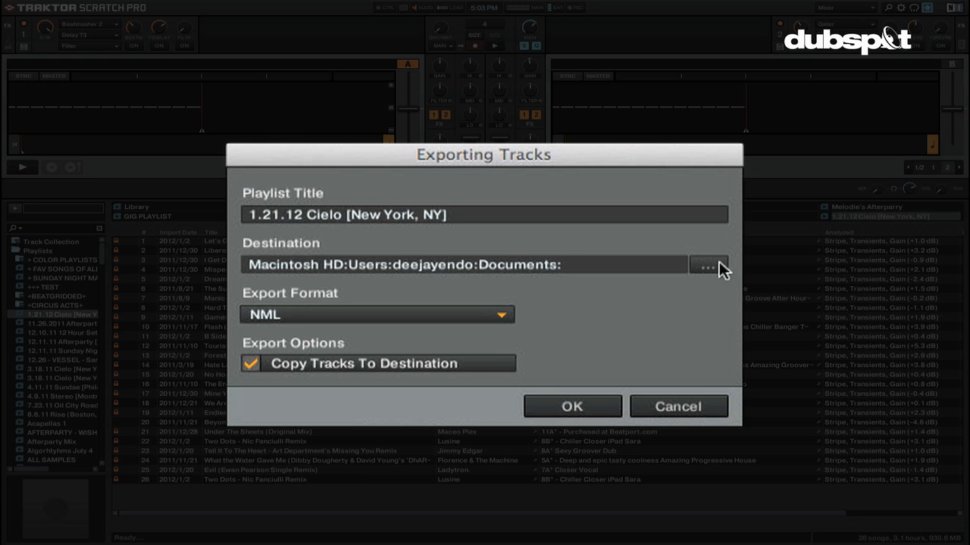
Create the folder 'Flat' inside Exported Playlist and review the Label export folders.
click(706, 264)
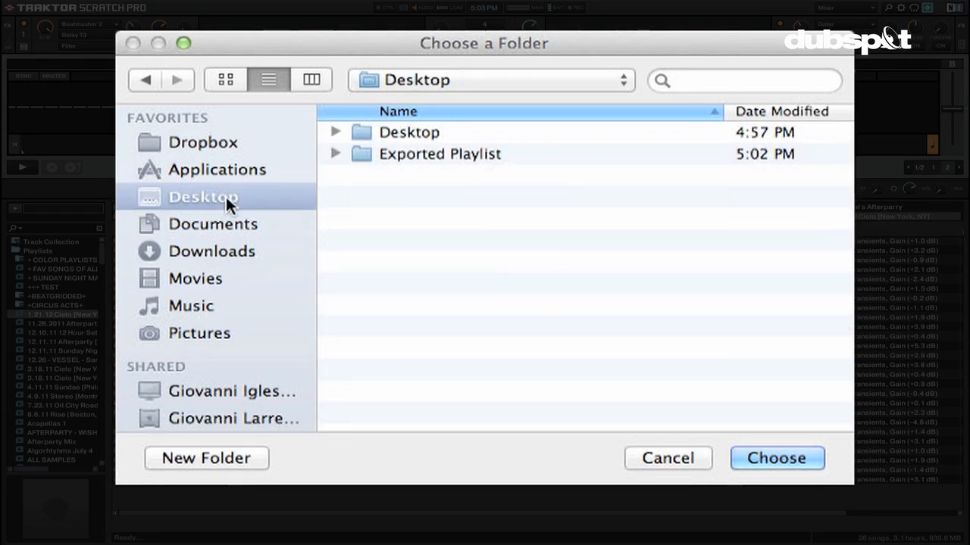
double_click(440, 154)
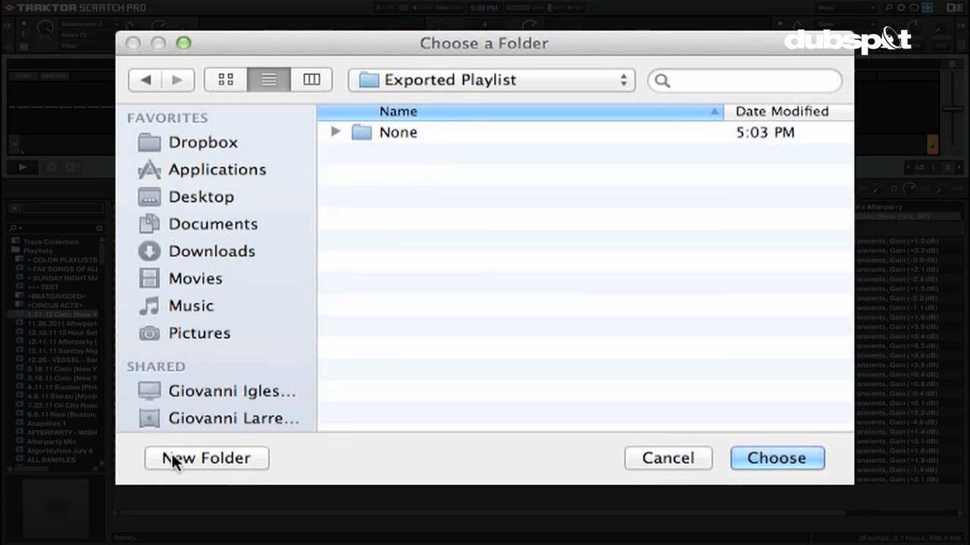
click(206, 458)
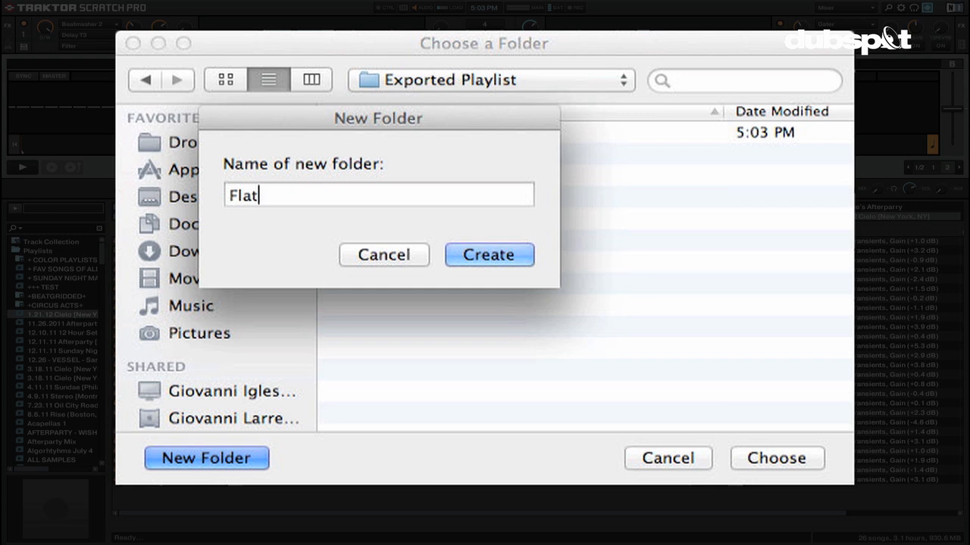
click(488, 255)
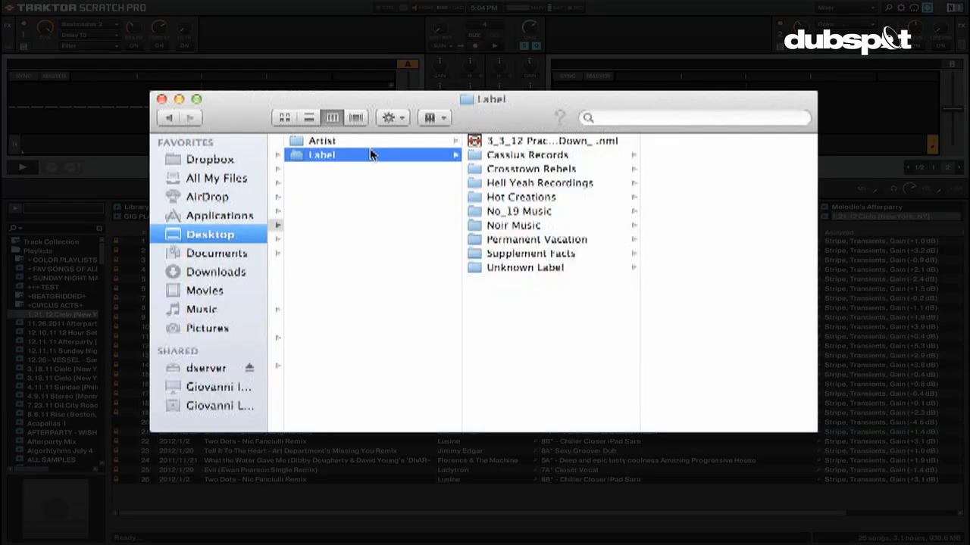
click(529, 155)
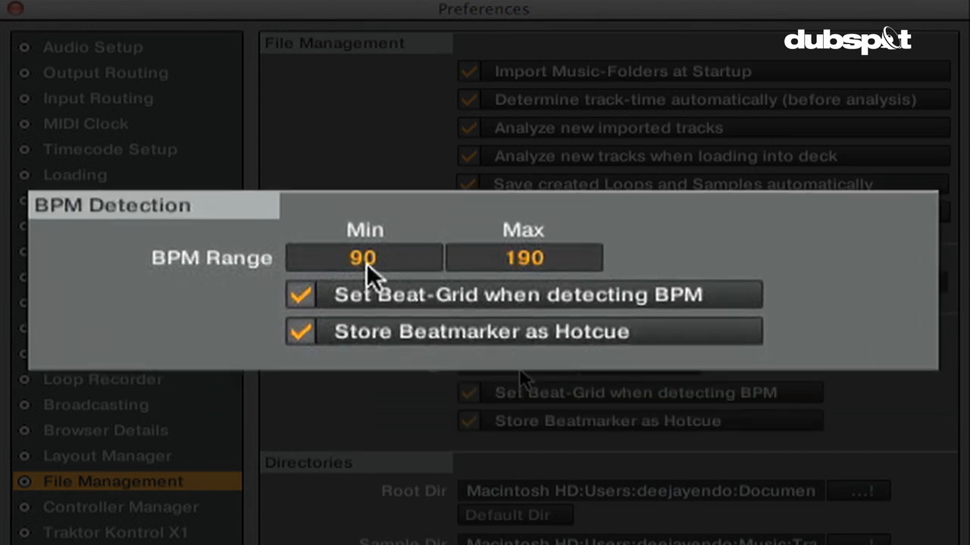
mouse_move(404, 292)
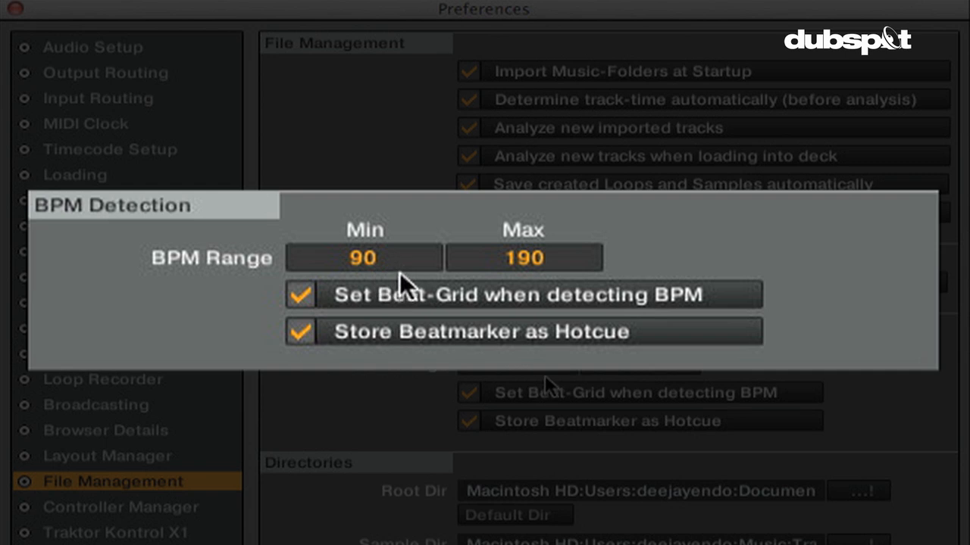
mouse_move(372, 269)
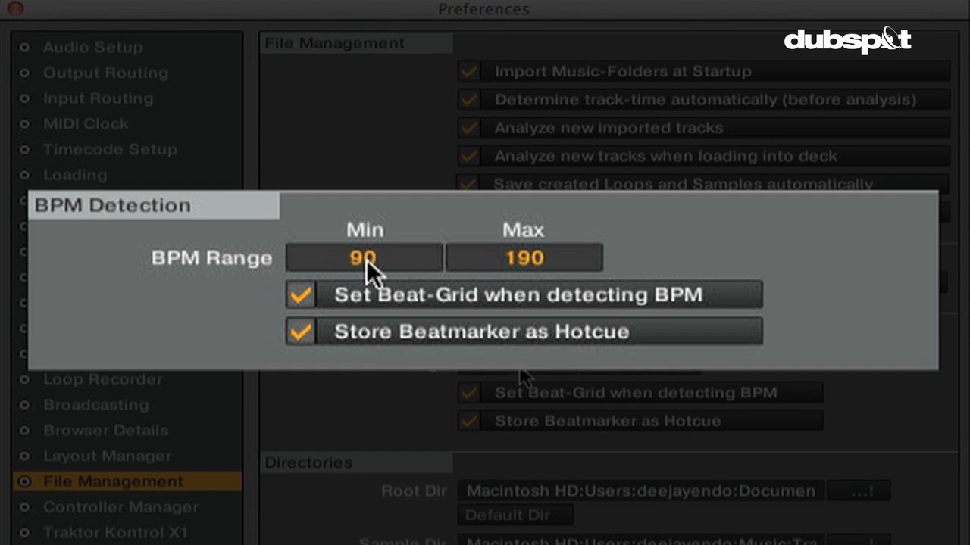
Enter 150 as the maximum BPM detection value.
click(524, 257)
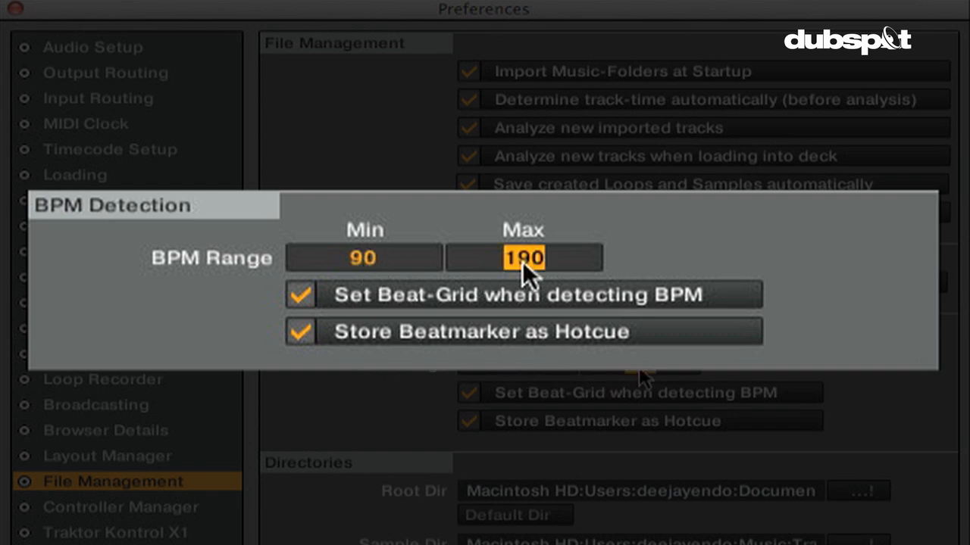
text(150)
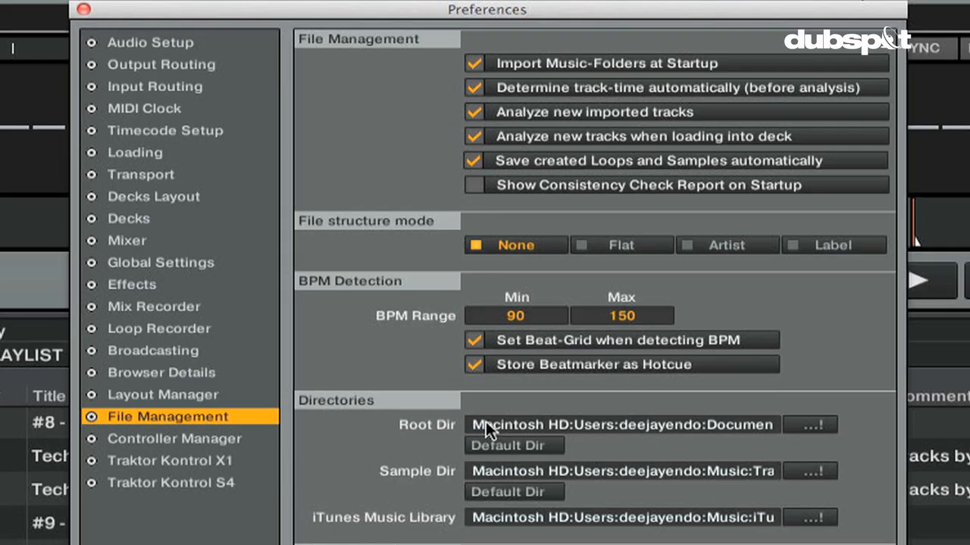
Set the iTunes library to Music > iTunes > iTunes Music Library.xml.
click(811, 424)
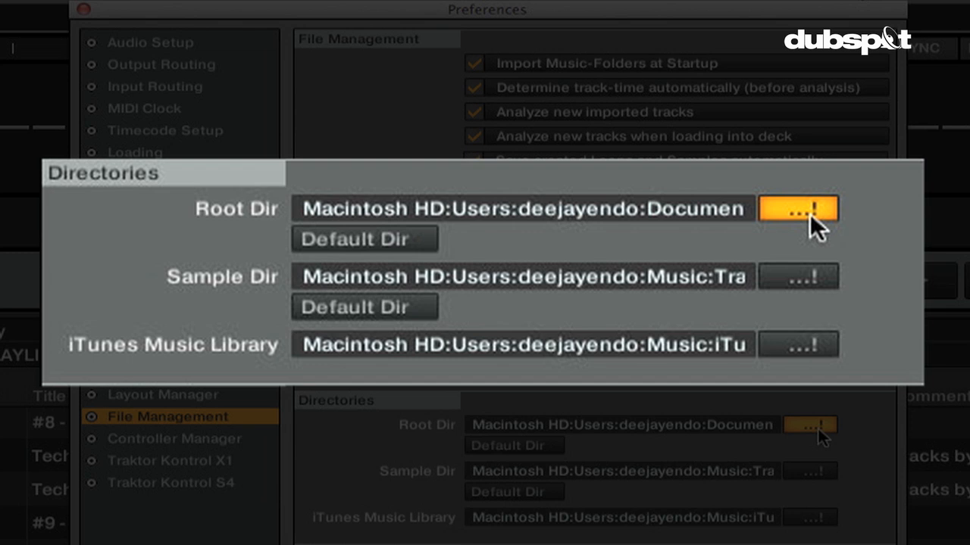
click(800, 209)
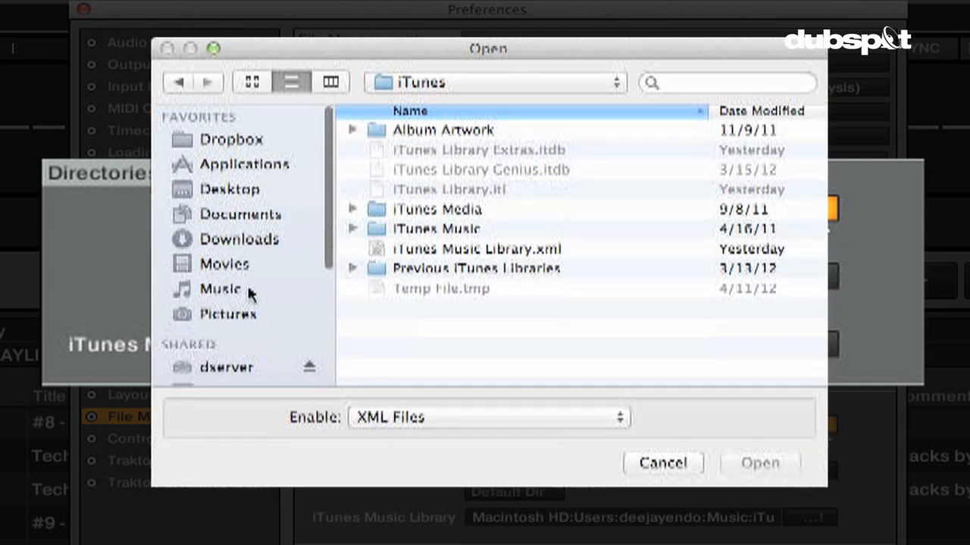
click(218, 289)
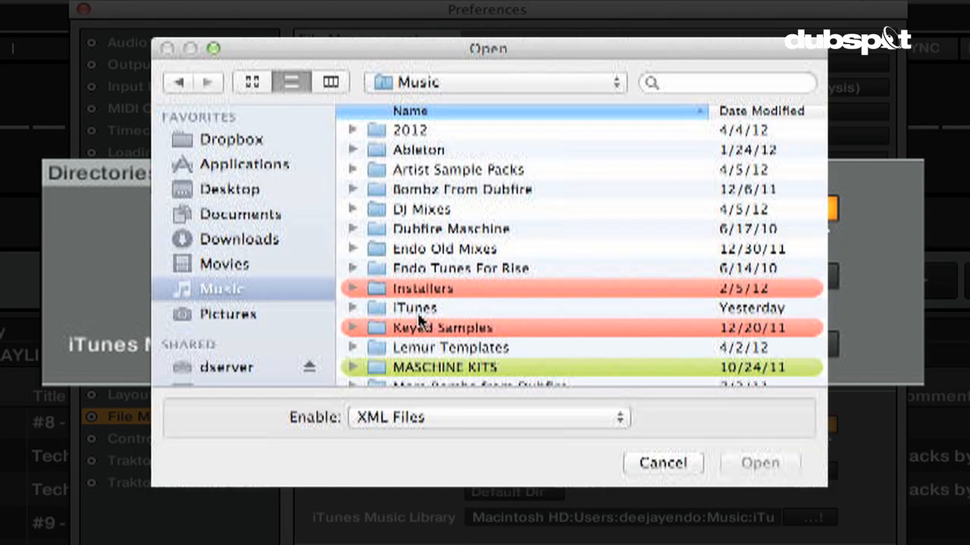
double_click(415, 308)
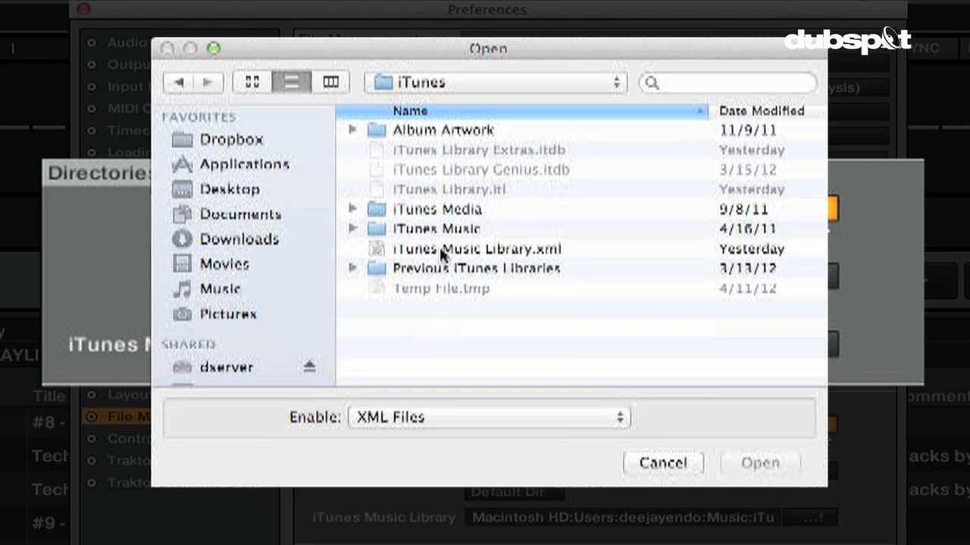
click(468, 248)
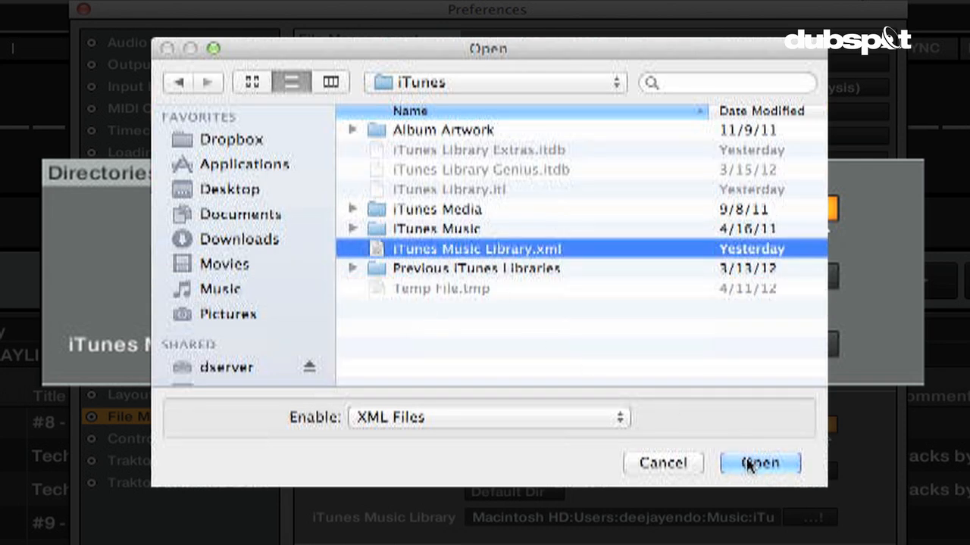
click(761, 463)
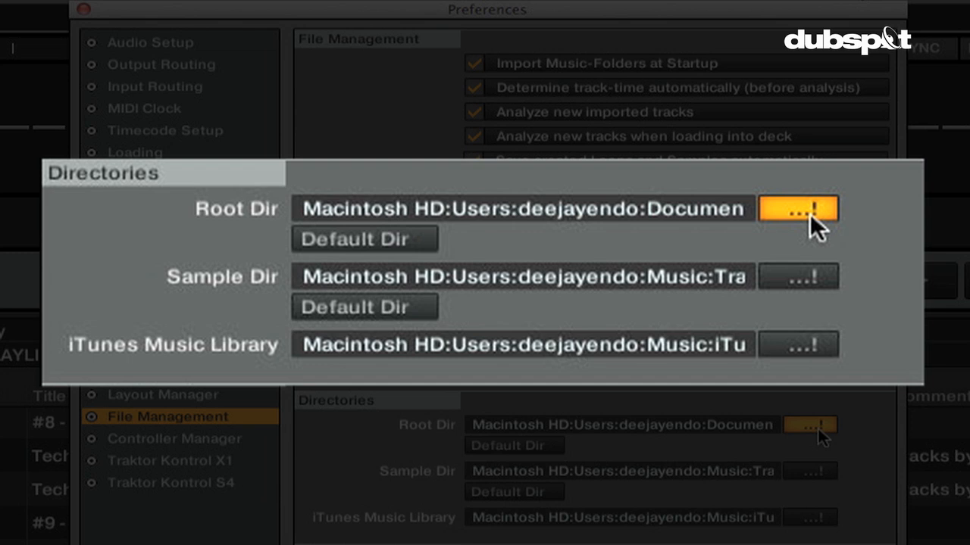
Browse Native Instruments for a root directory, selecting the Traktor 2.1.2 folder.
click(798, 208)
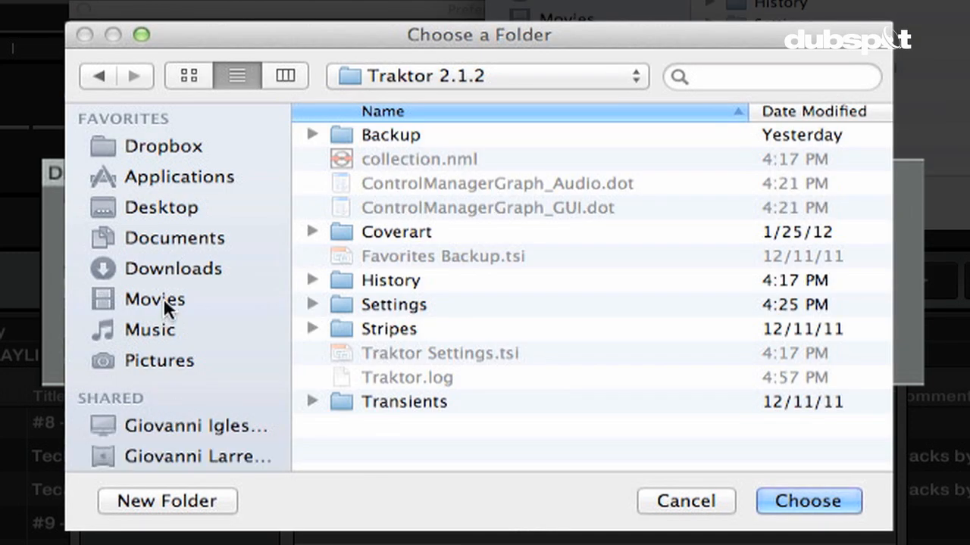
click(174, 238)
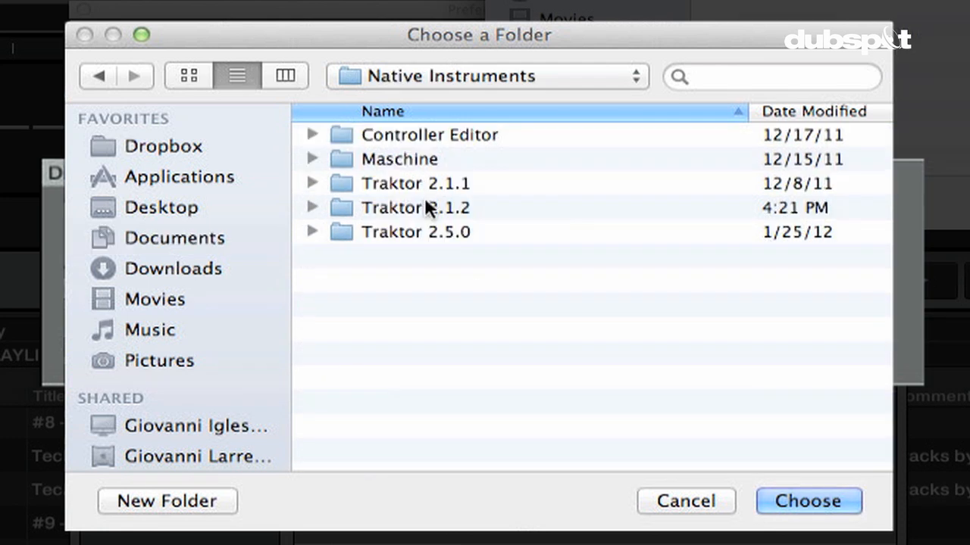
click(416, 206)
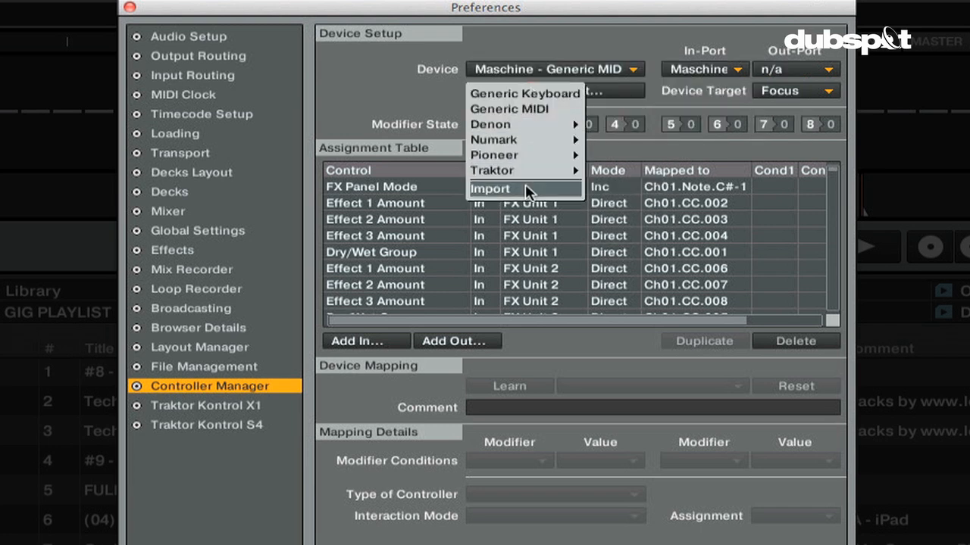
click(492, 189)
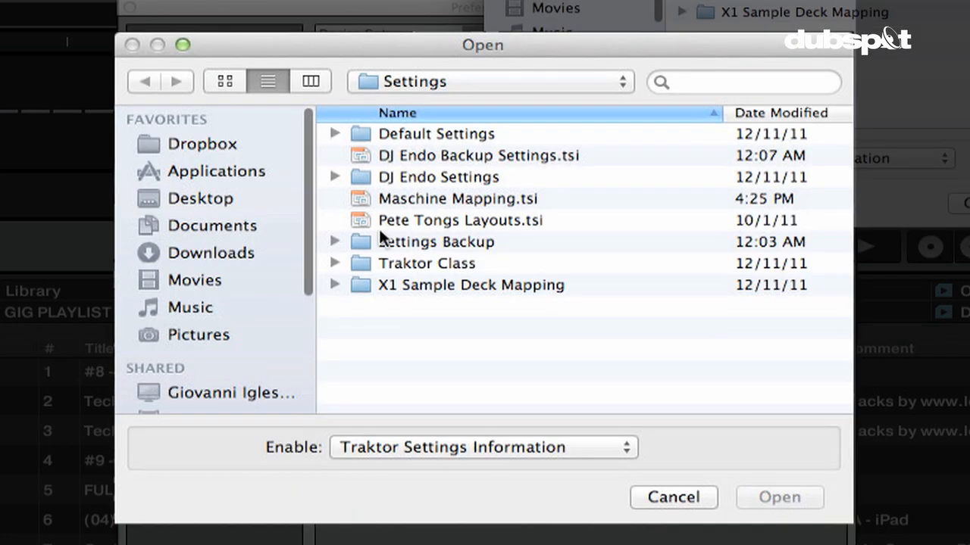
click(459, 199)
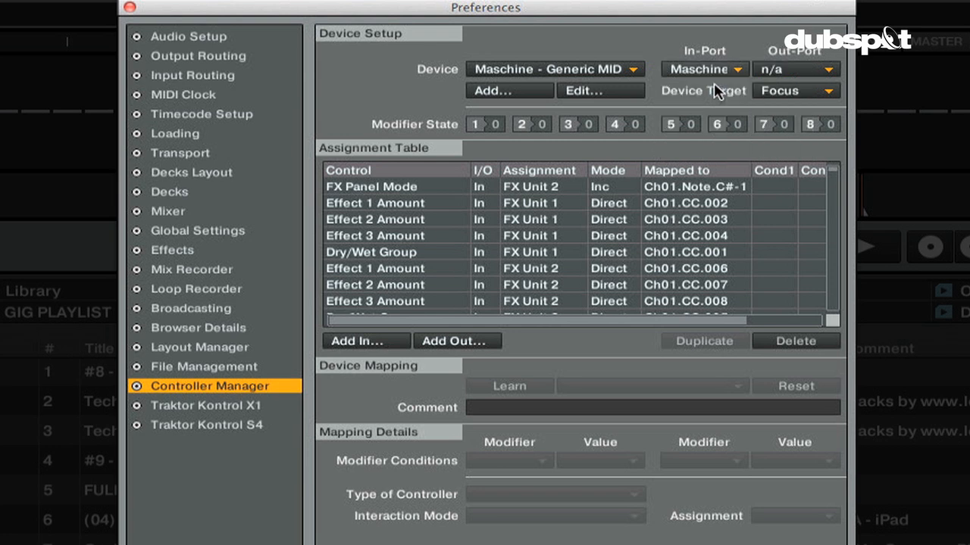
mouse_move(730, 82)
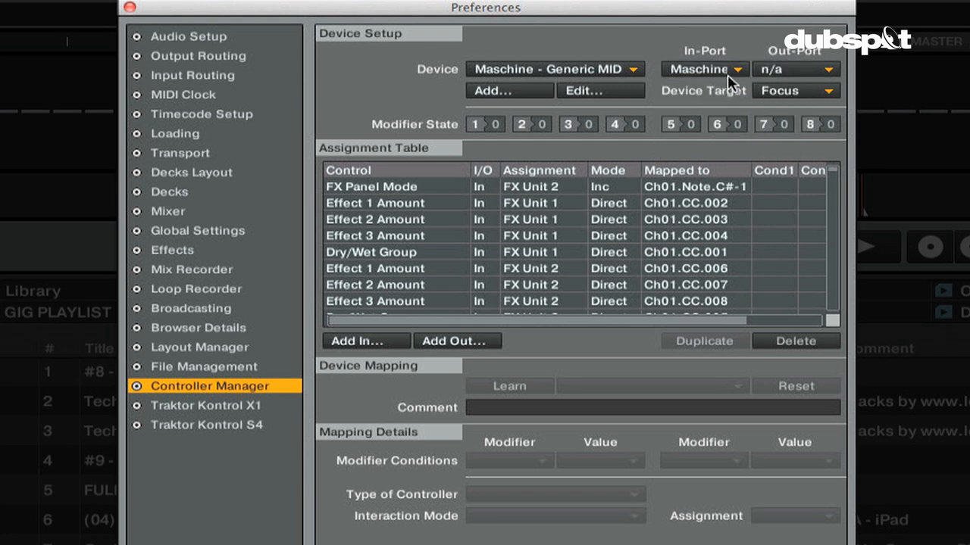
Set In-Port to Maschine Controller and Out-Port to None, then inspect a Snap Mode assignment.
click(705, 69)
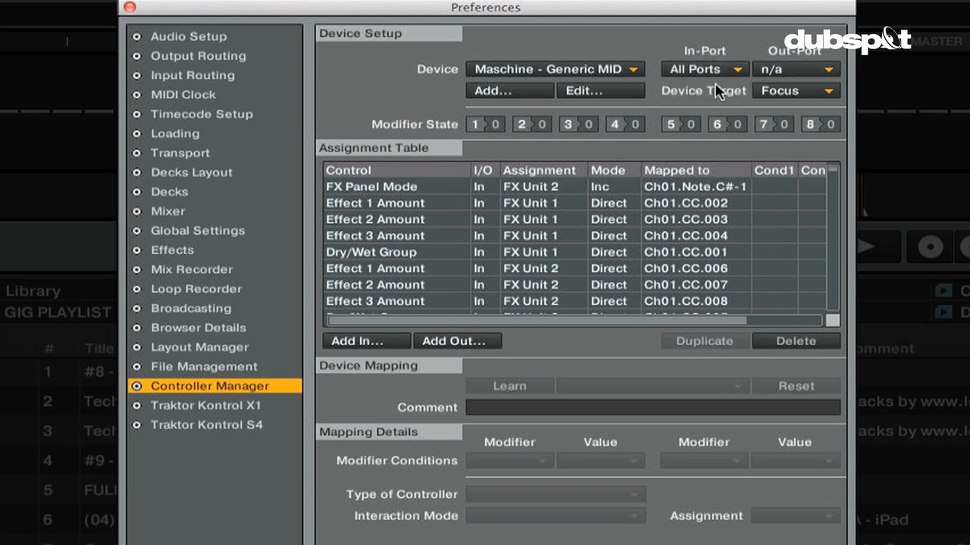
click(704, 69)
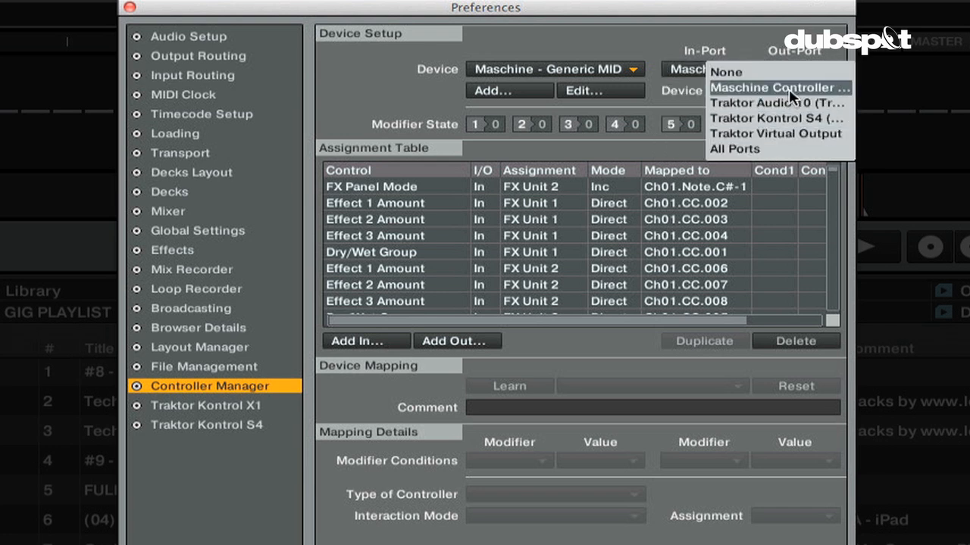
click(779, 87)
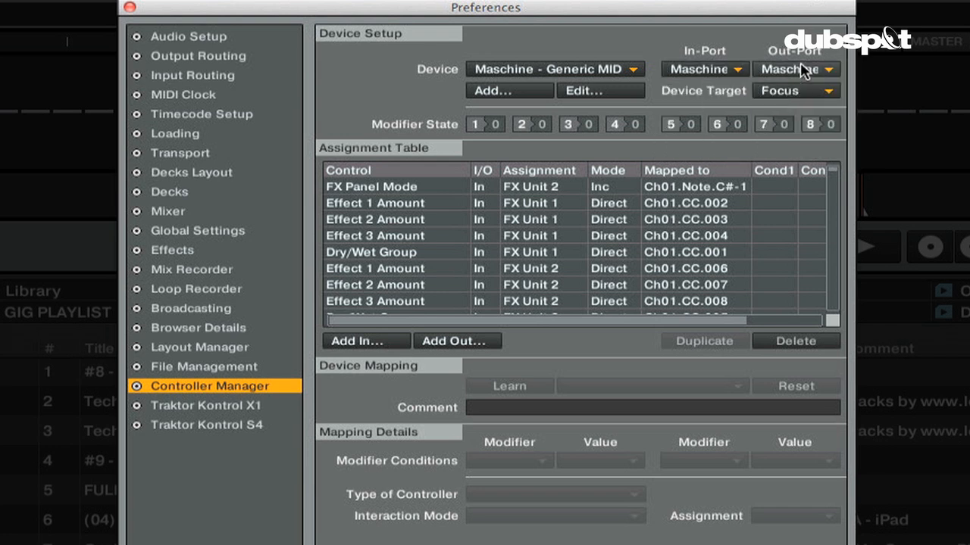
click(817, 68)
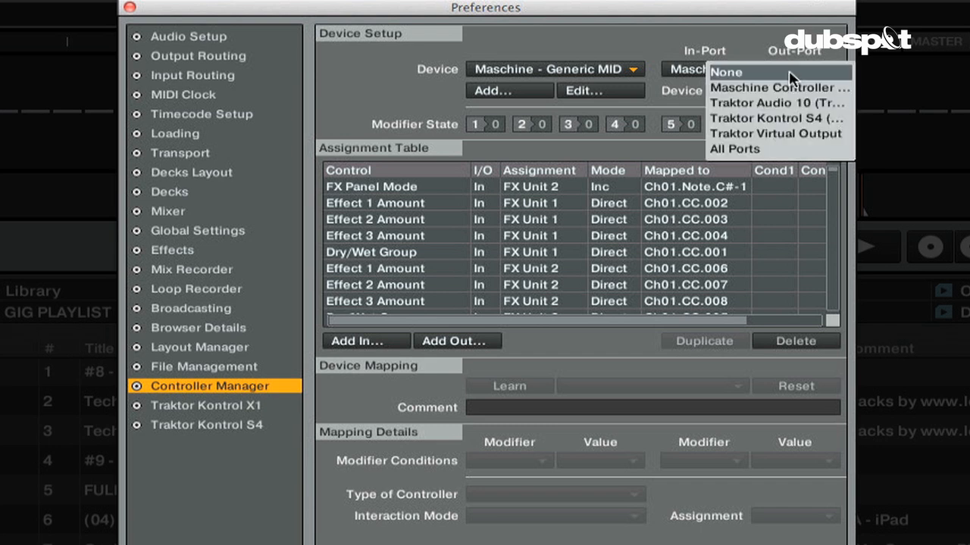
click(733, 72)
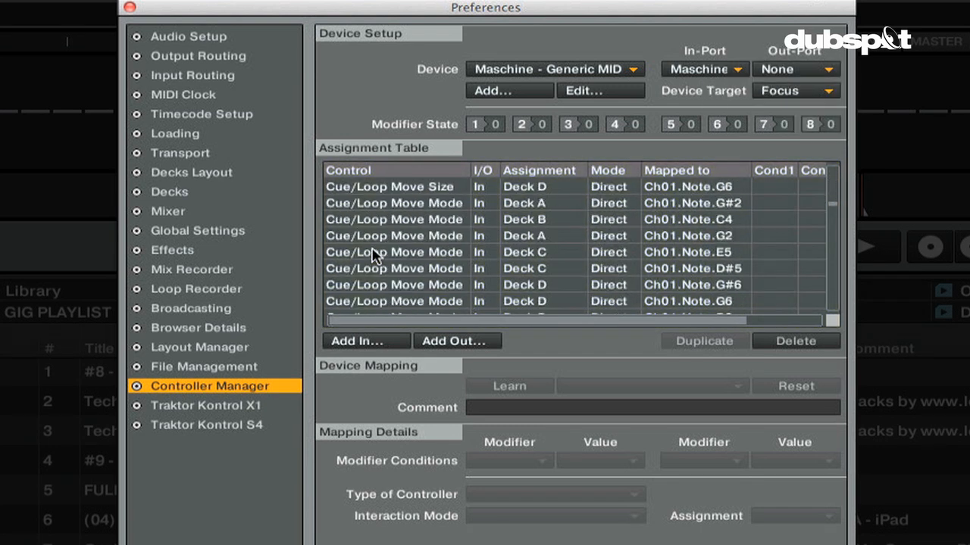
click(373, 251)
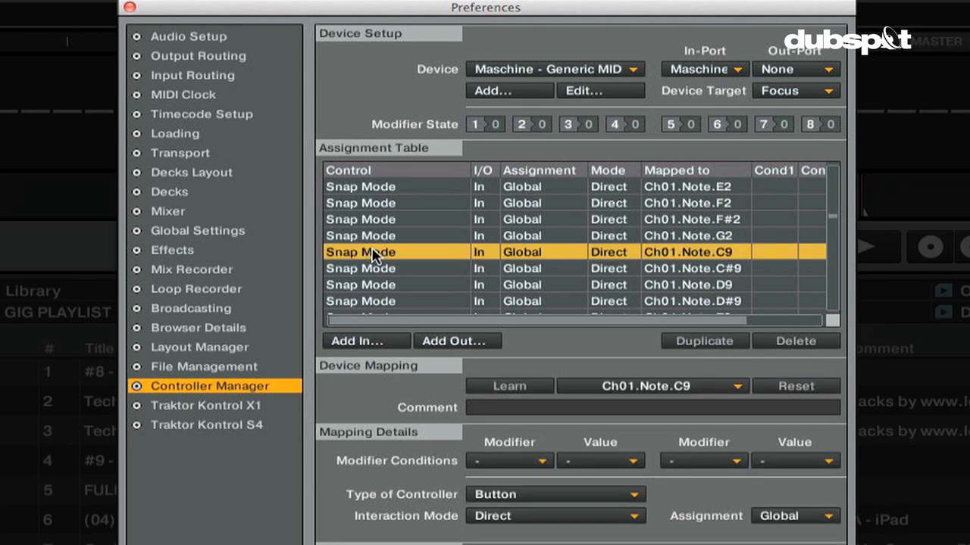